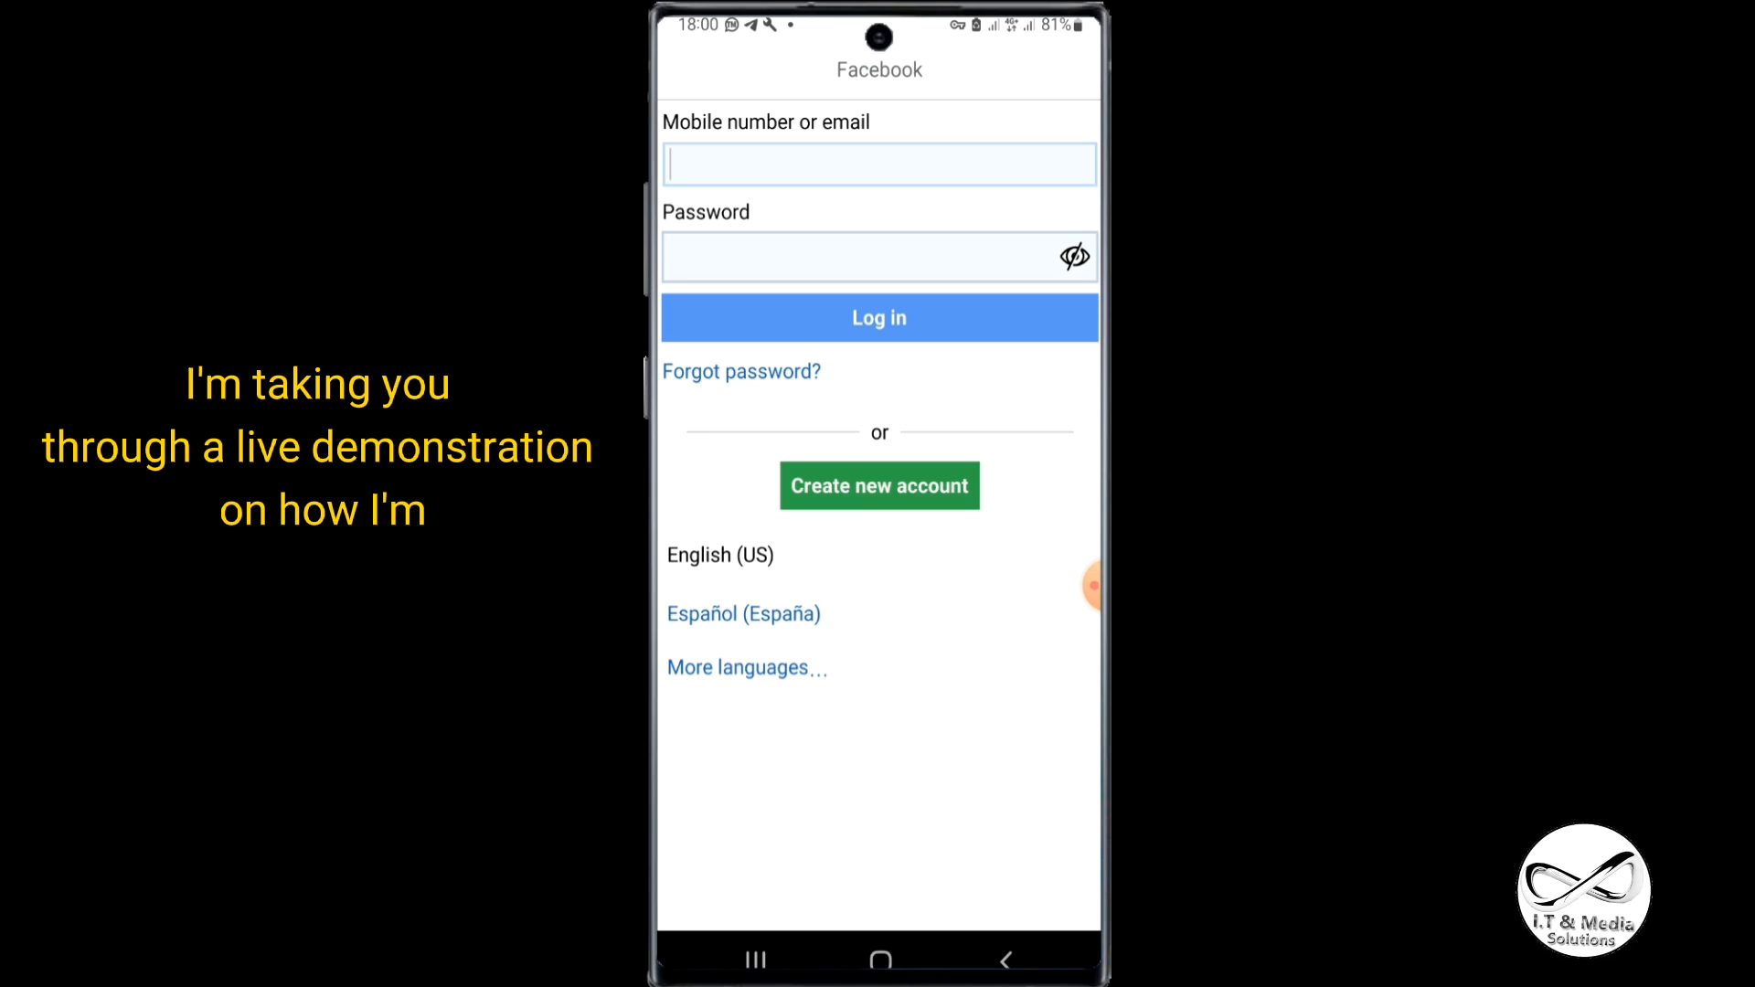
Log in with the account email and password, dismiss the incorrect-password error, and retry
click(879, 165)
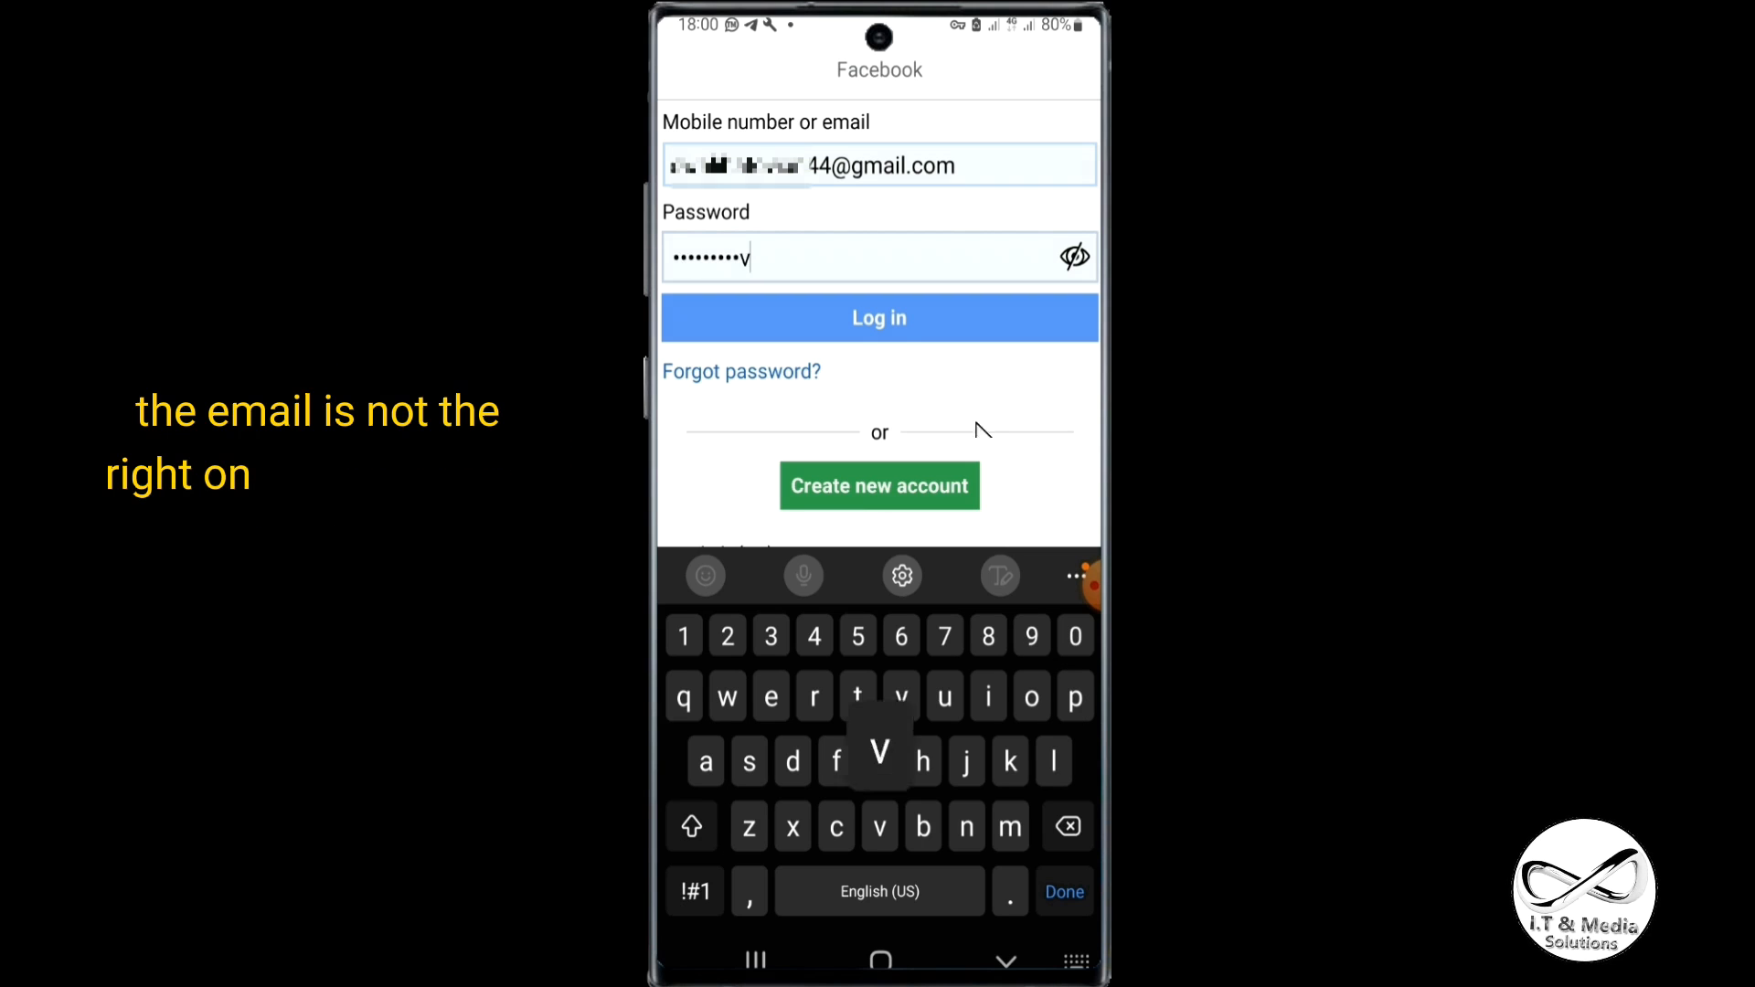
click(880, 318)
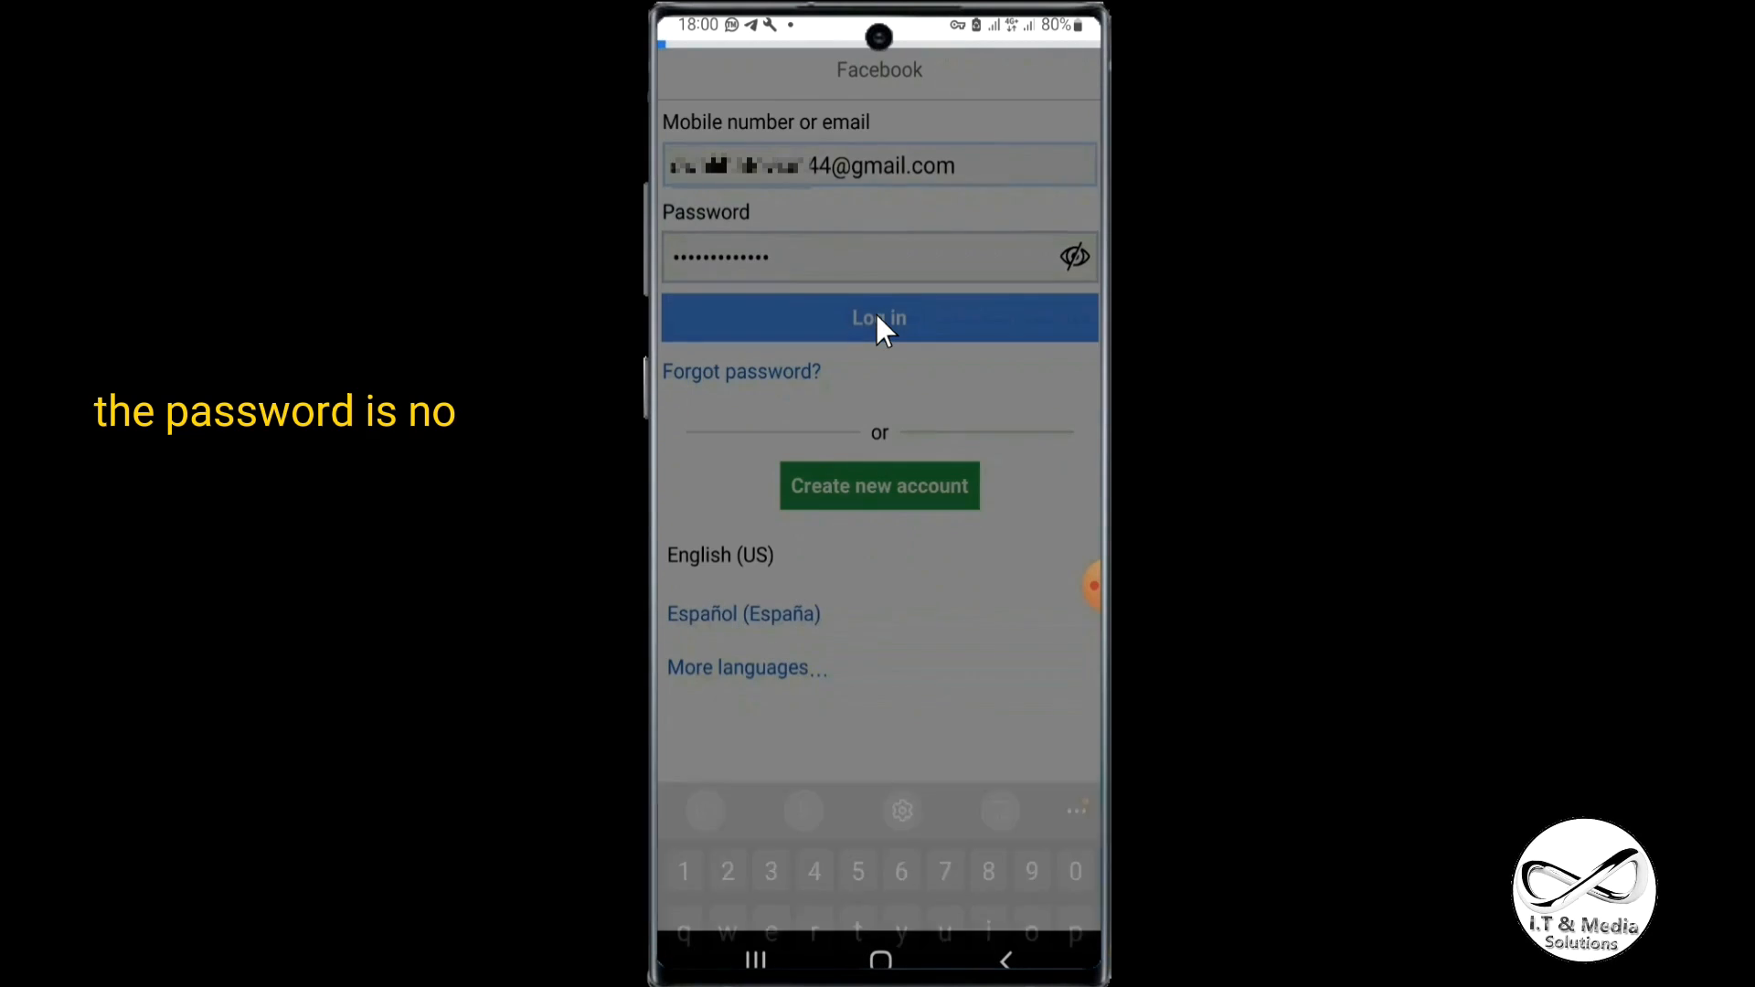
click(879, 317)
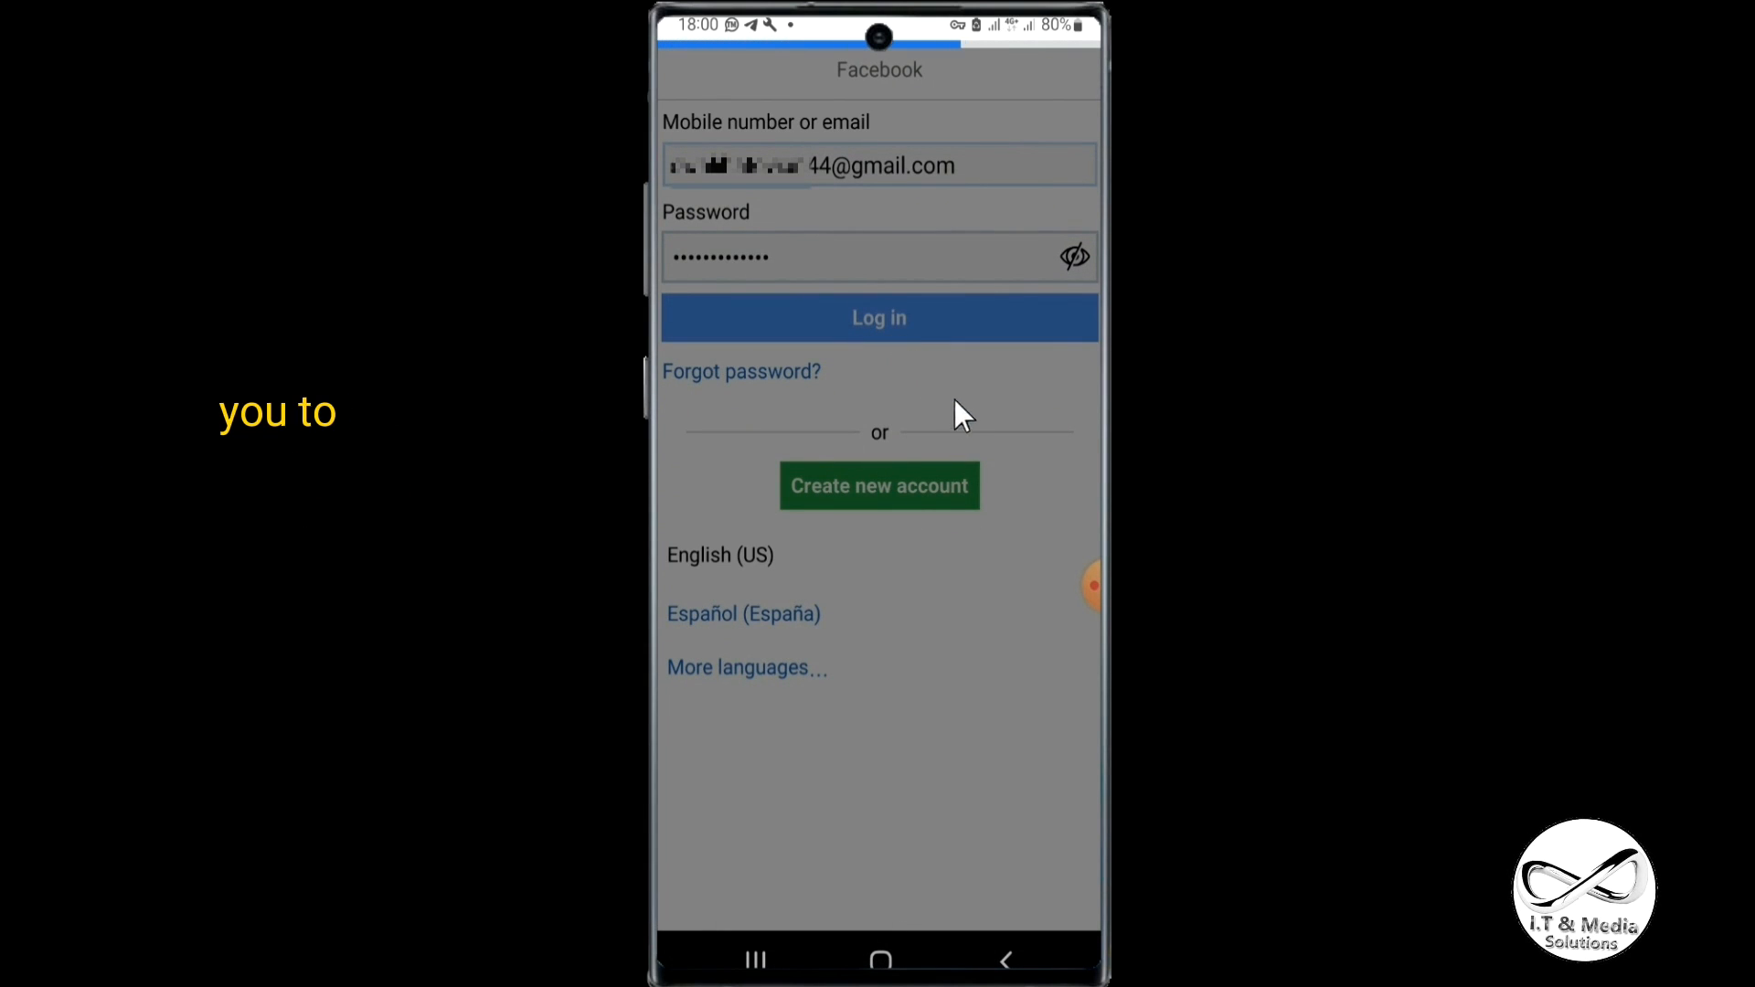
click(879, 317)
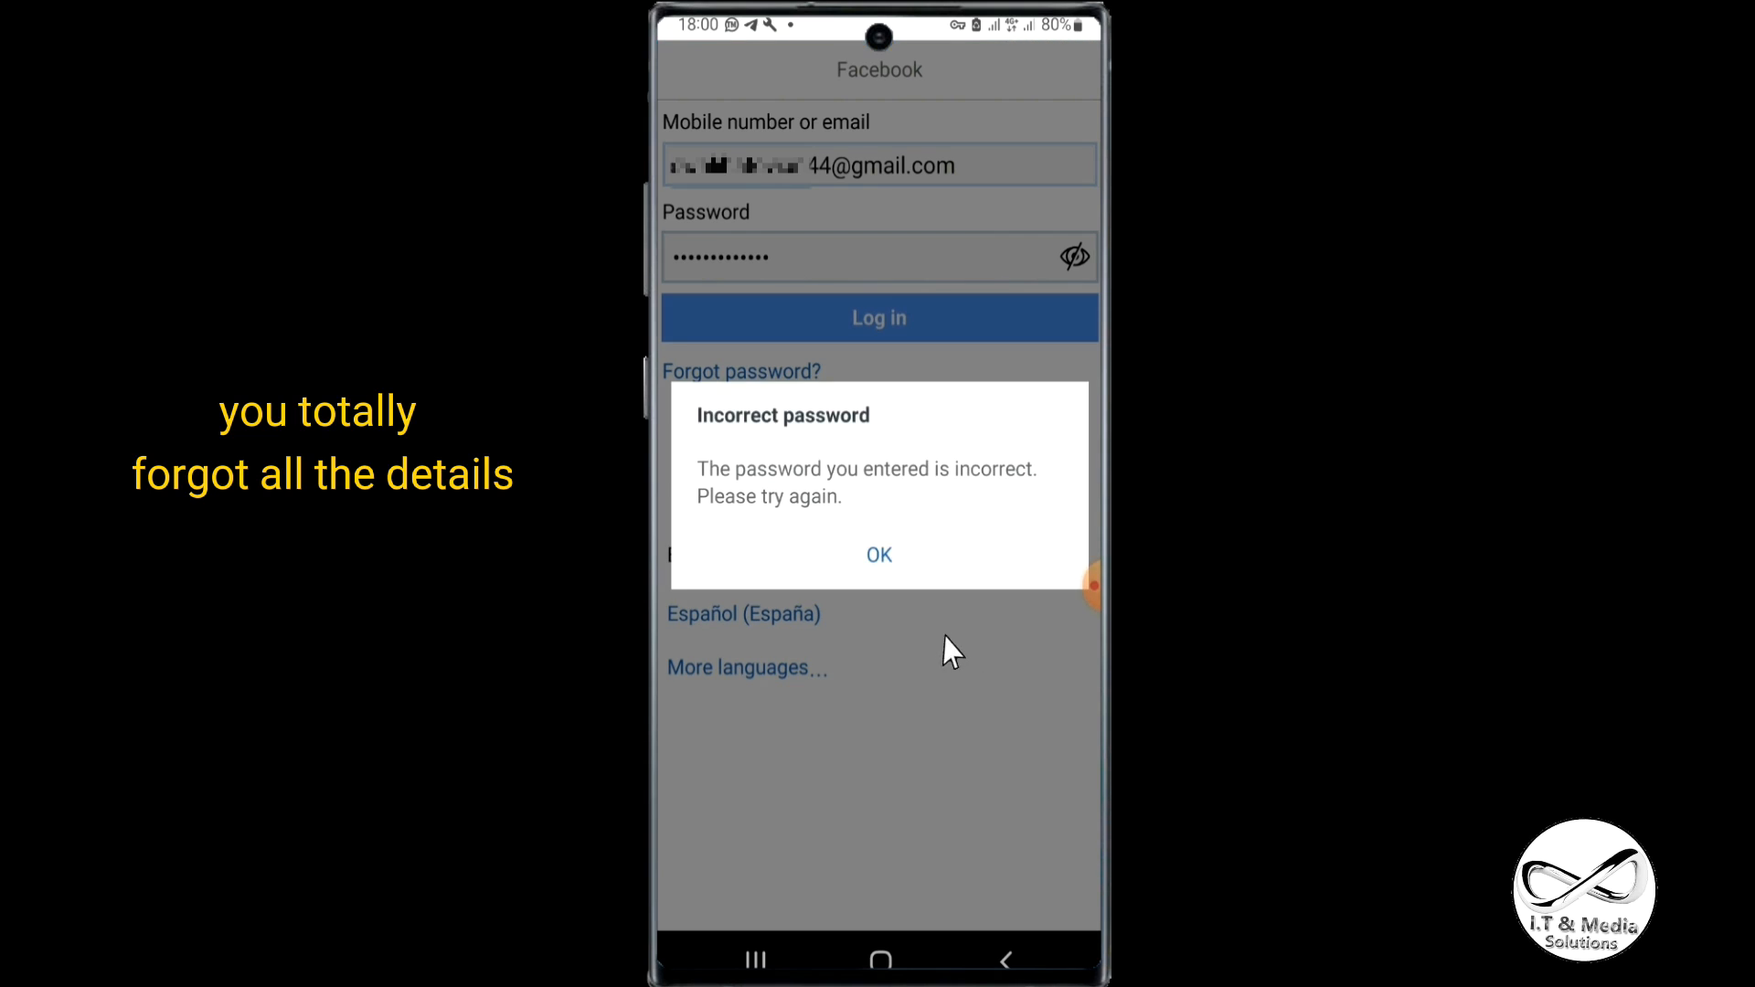
click(878, 555)
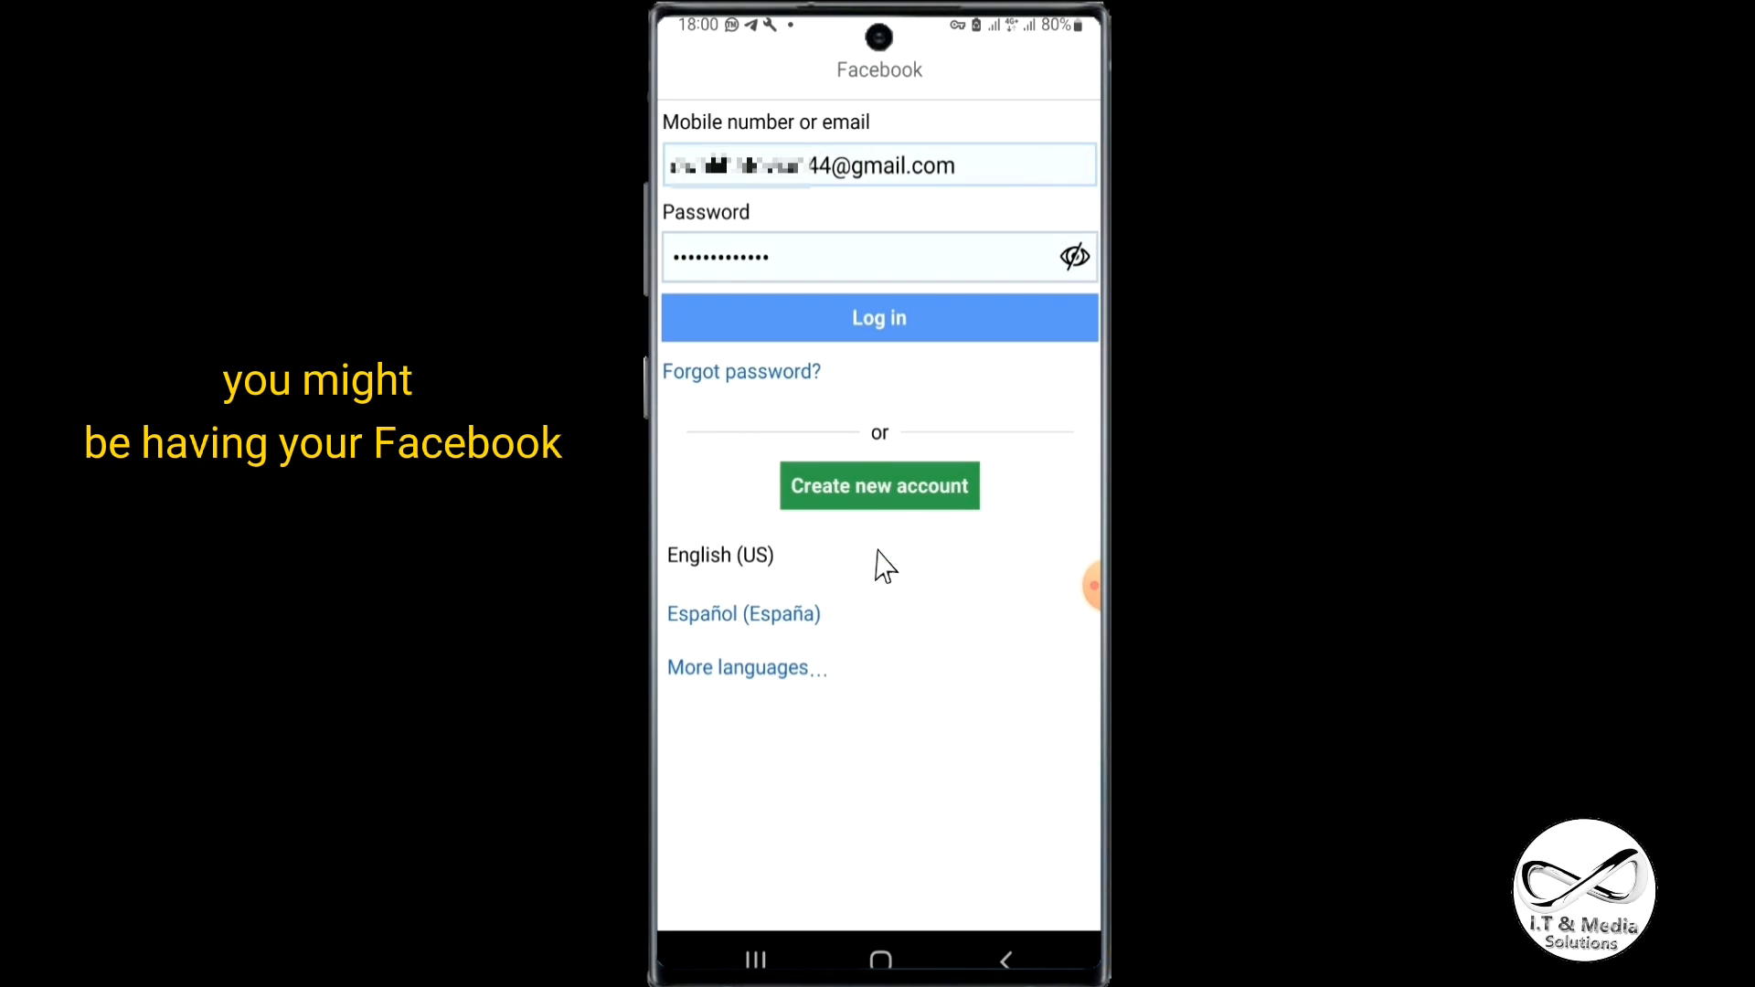
click(878, 318)
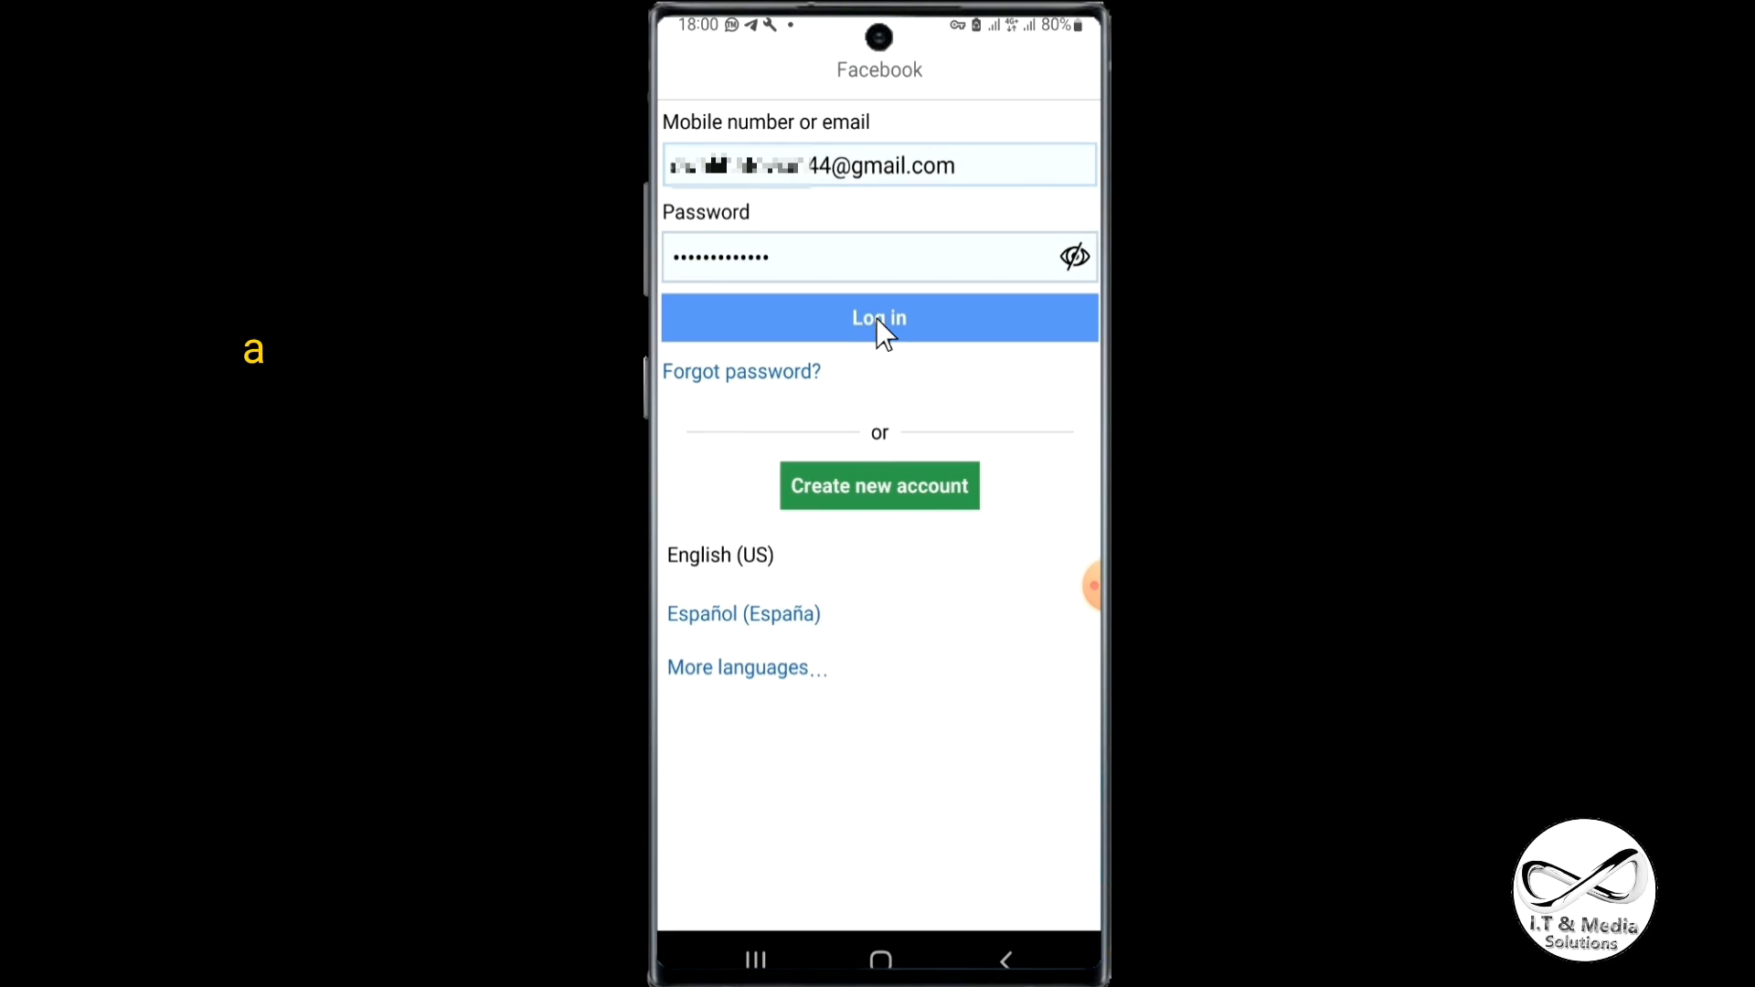
click(878, 318)
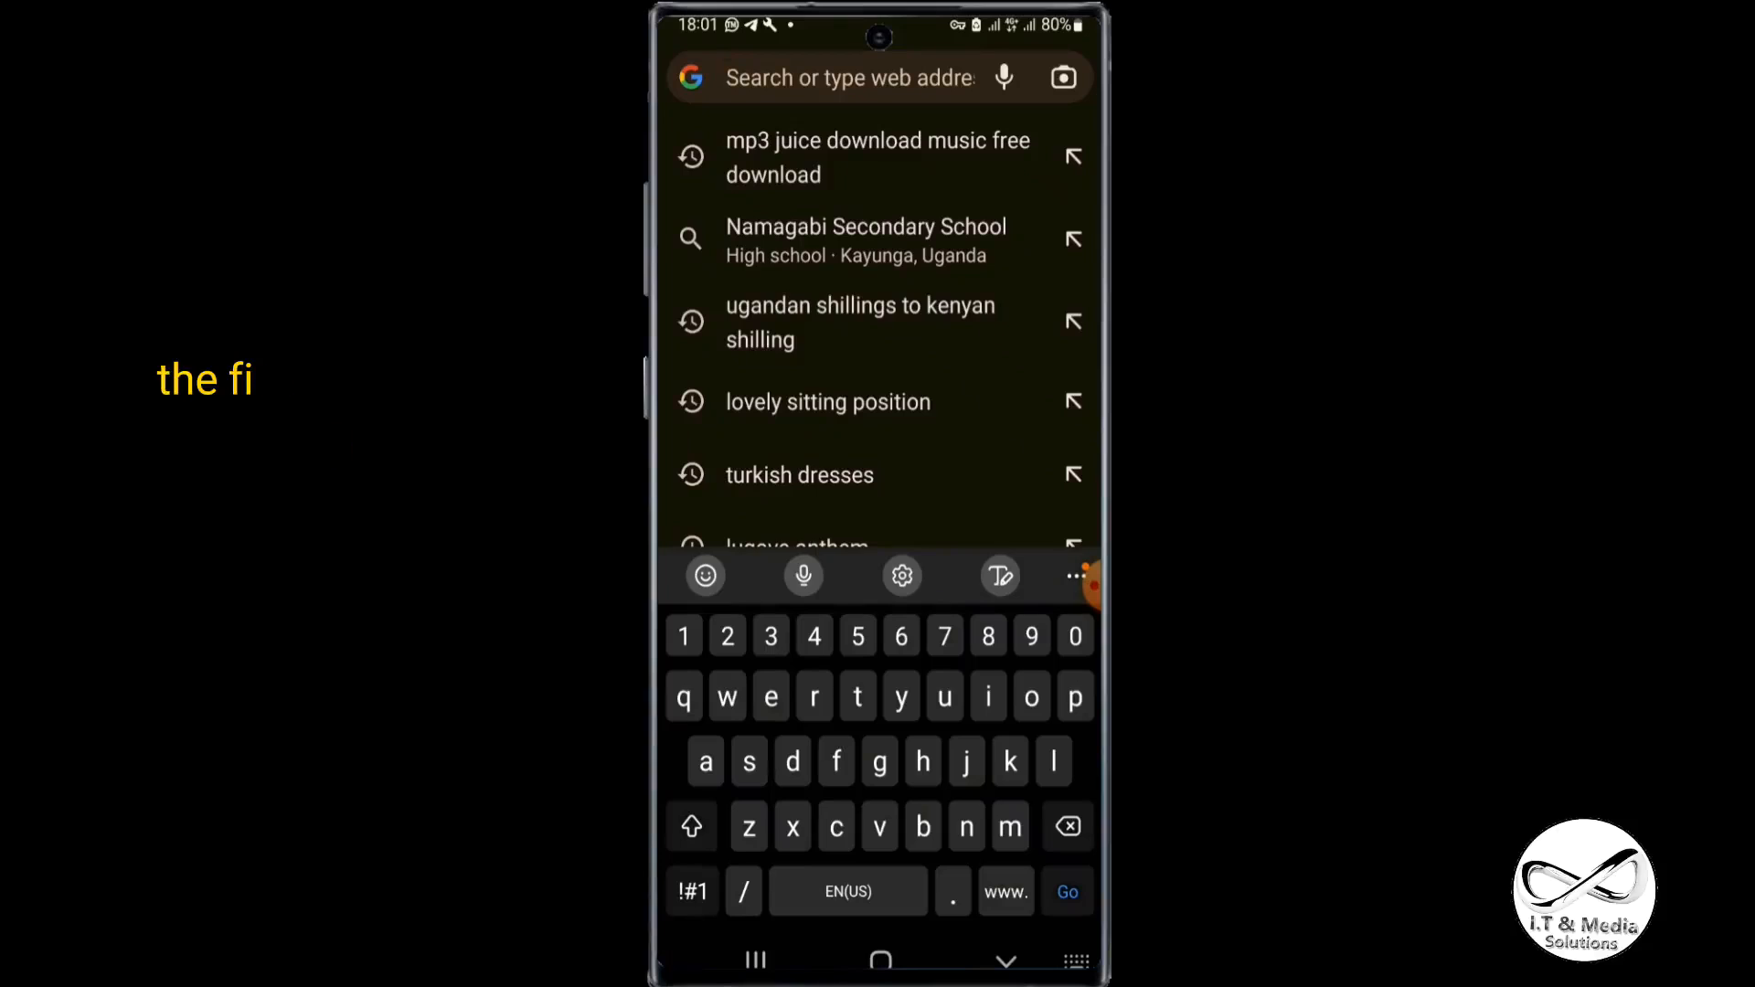
Search Chrome for 'recover facebook fogotten' and scroll through the results
text(recover)
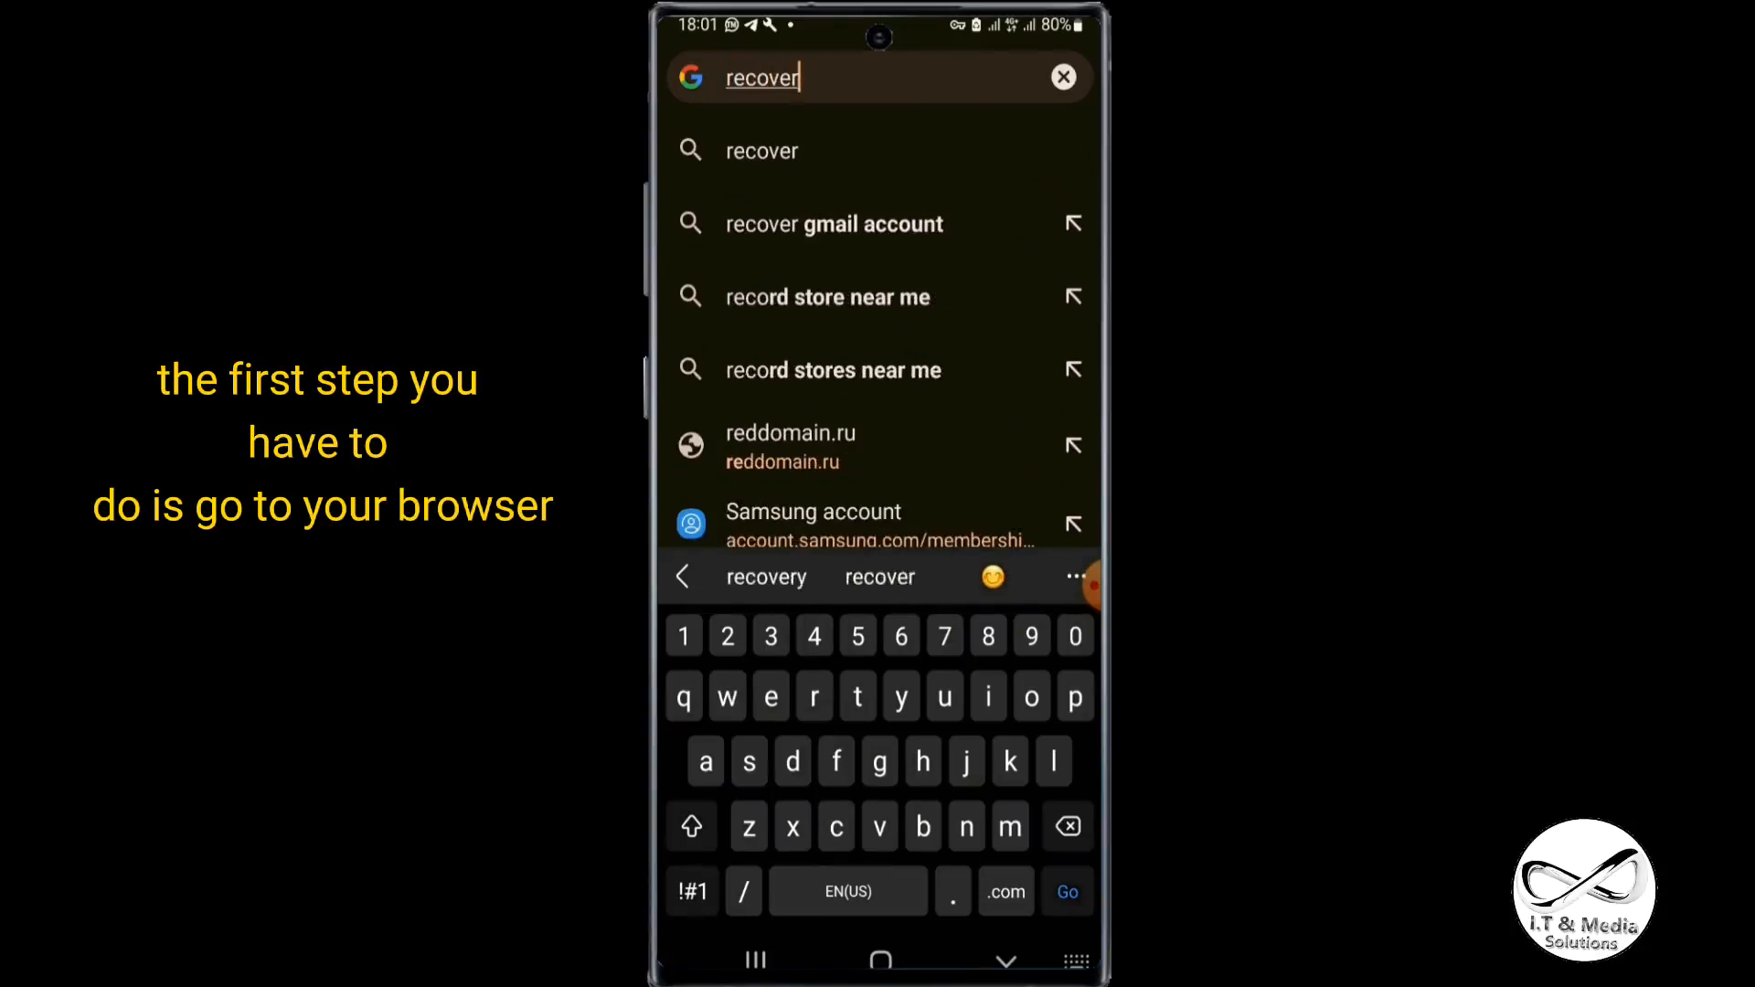
text(facebook)
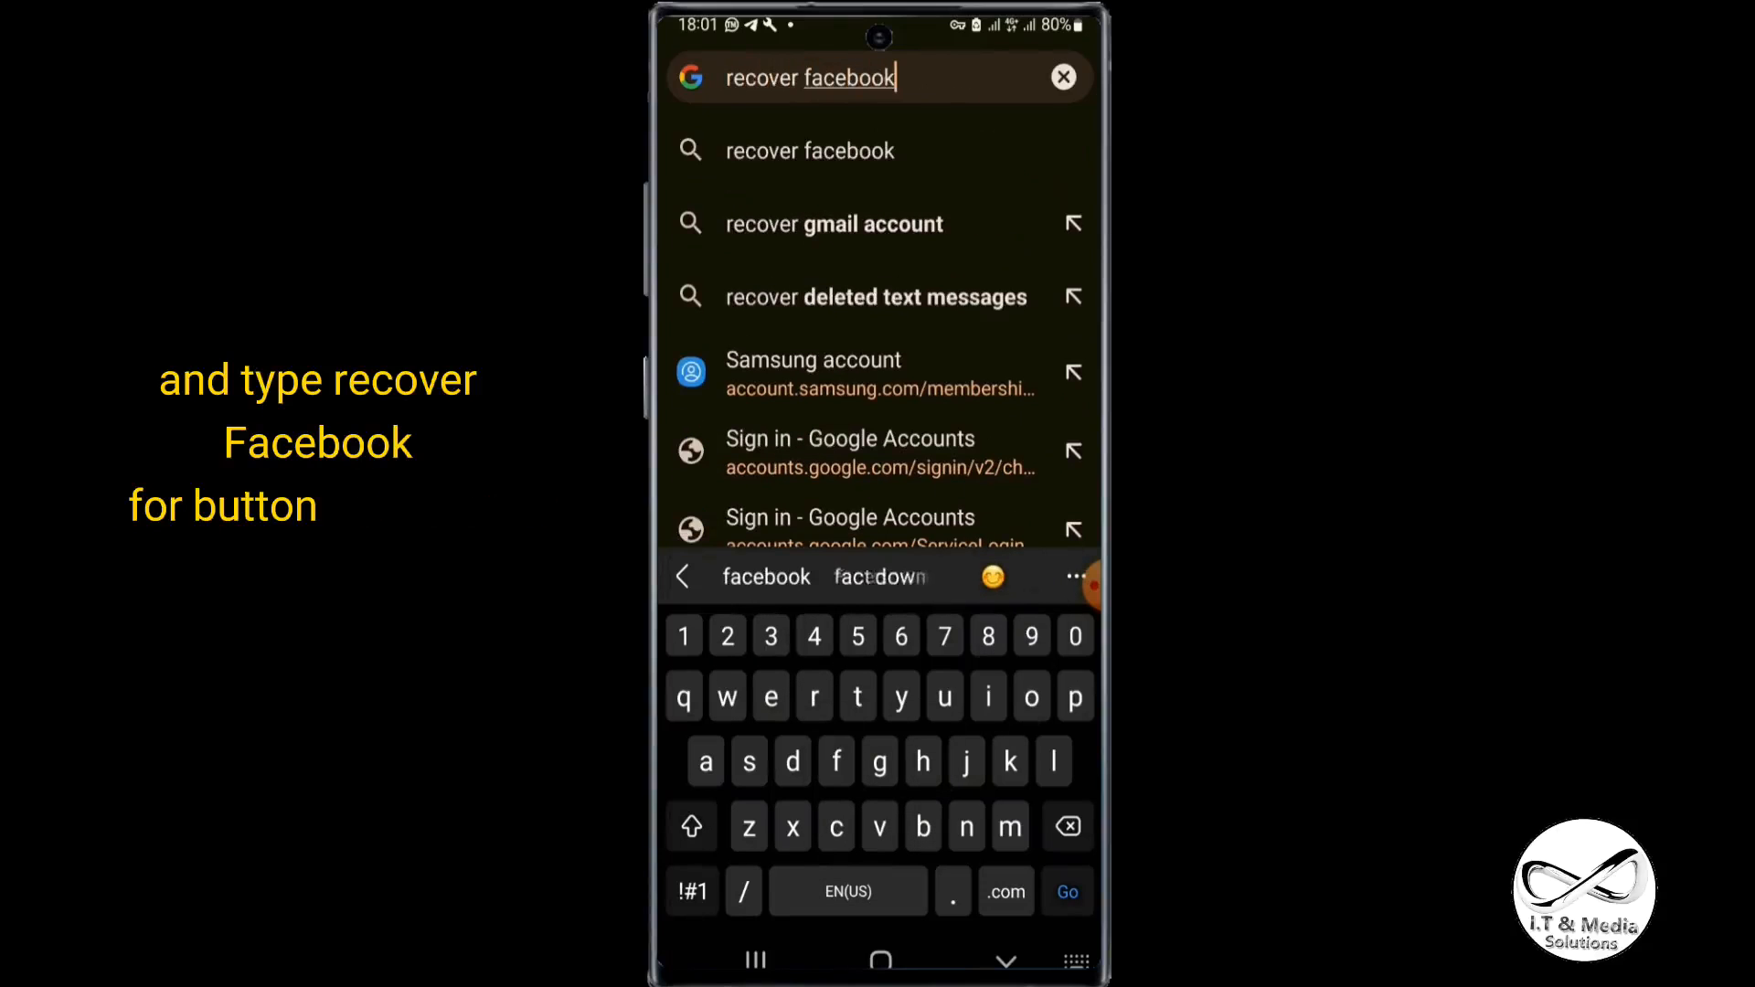
text(fogotten)
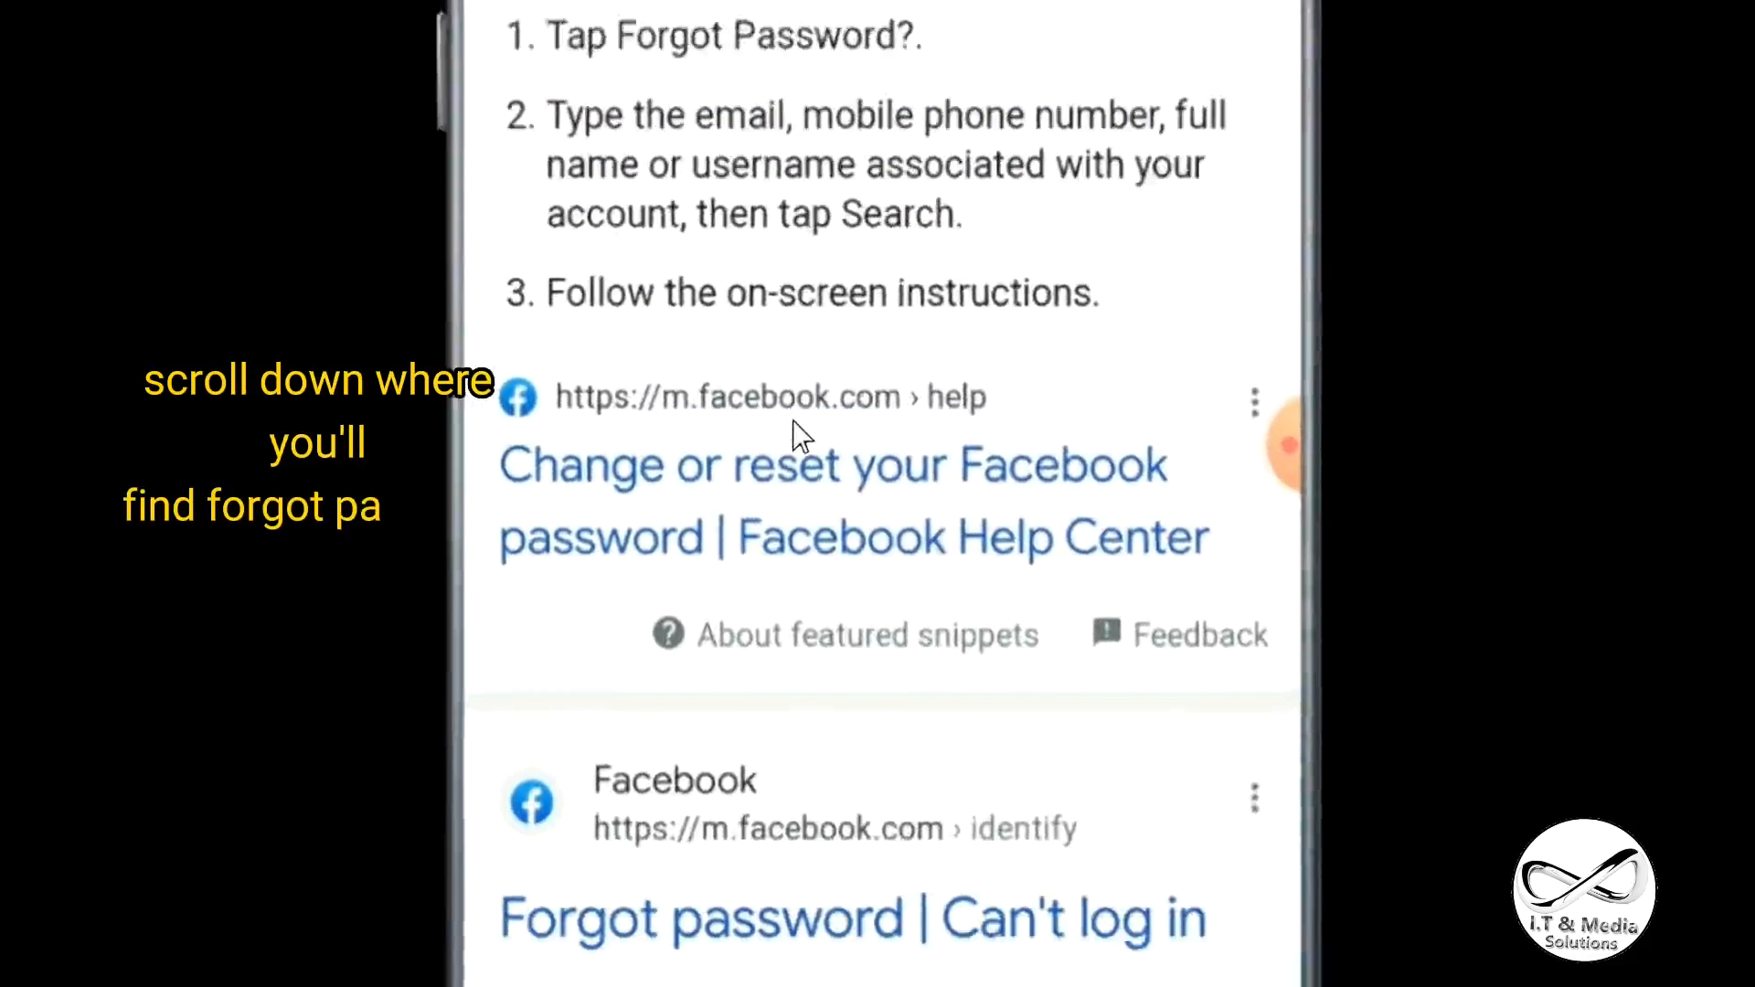
scroll(down, 3)
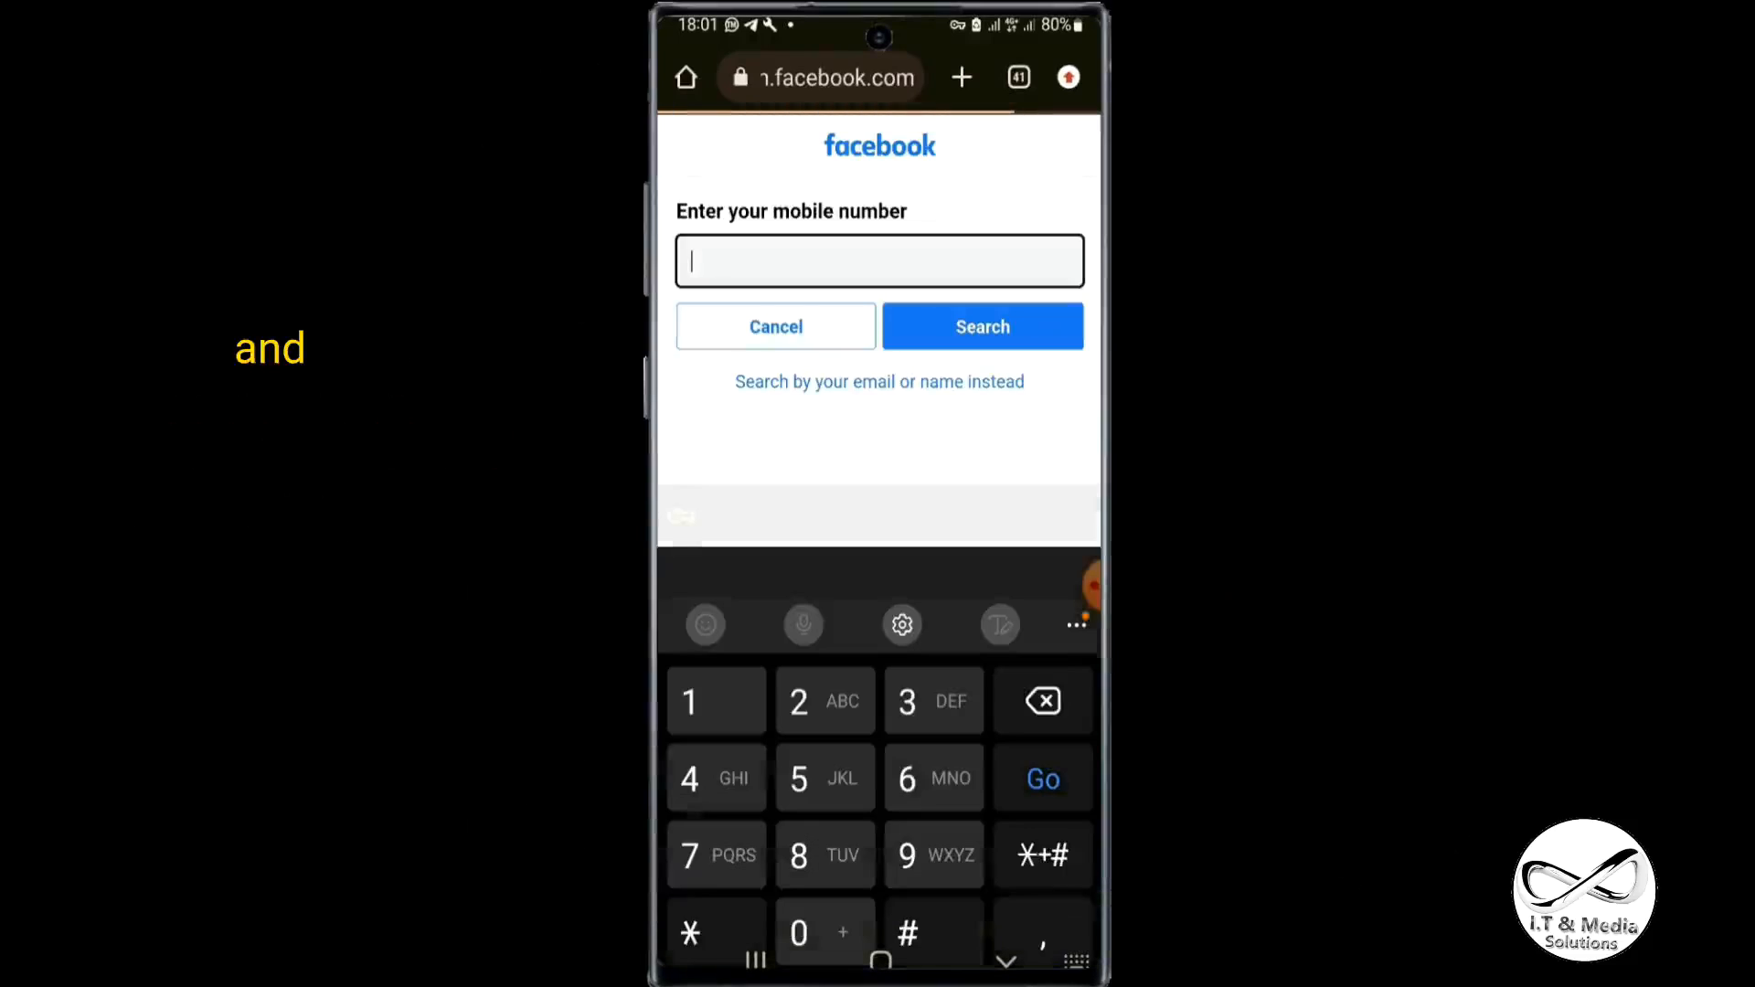
Find the account by its +25 mobile number and request a login code
text(+25)
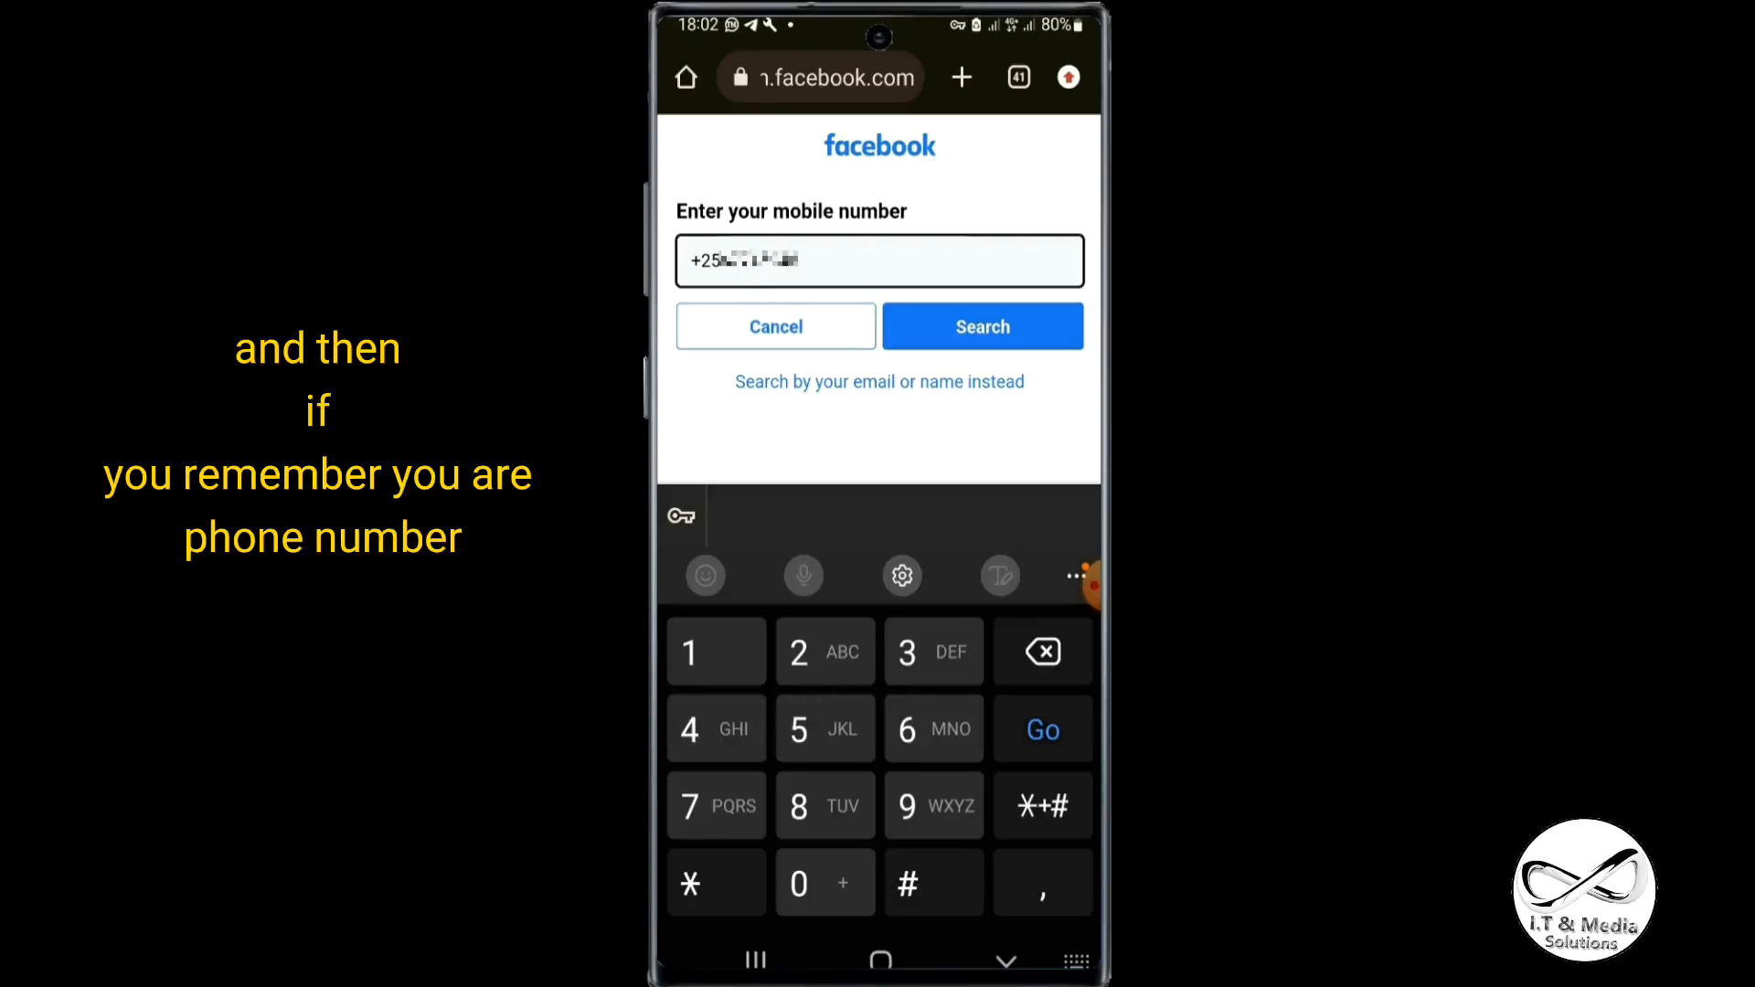
click(983, 327)
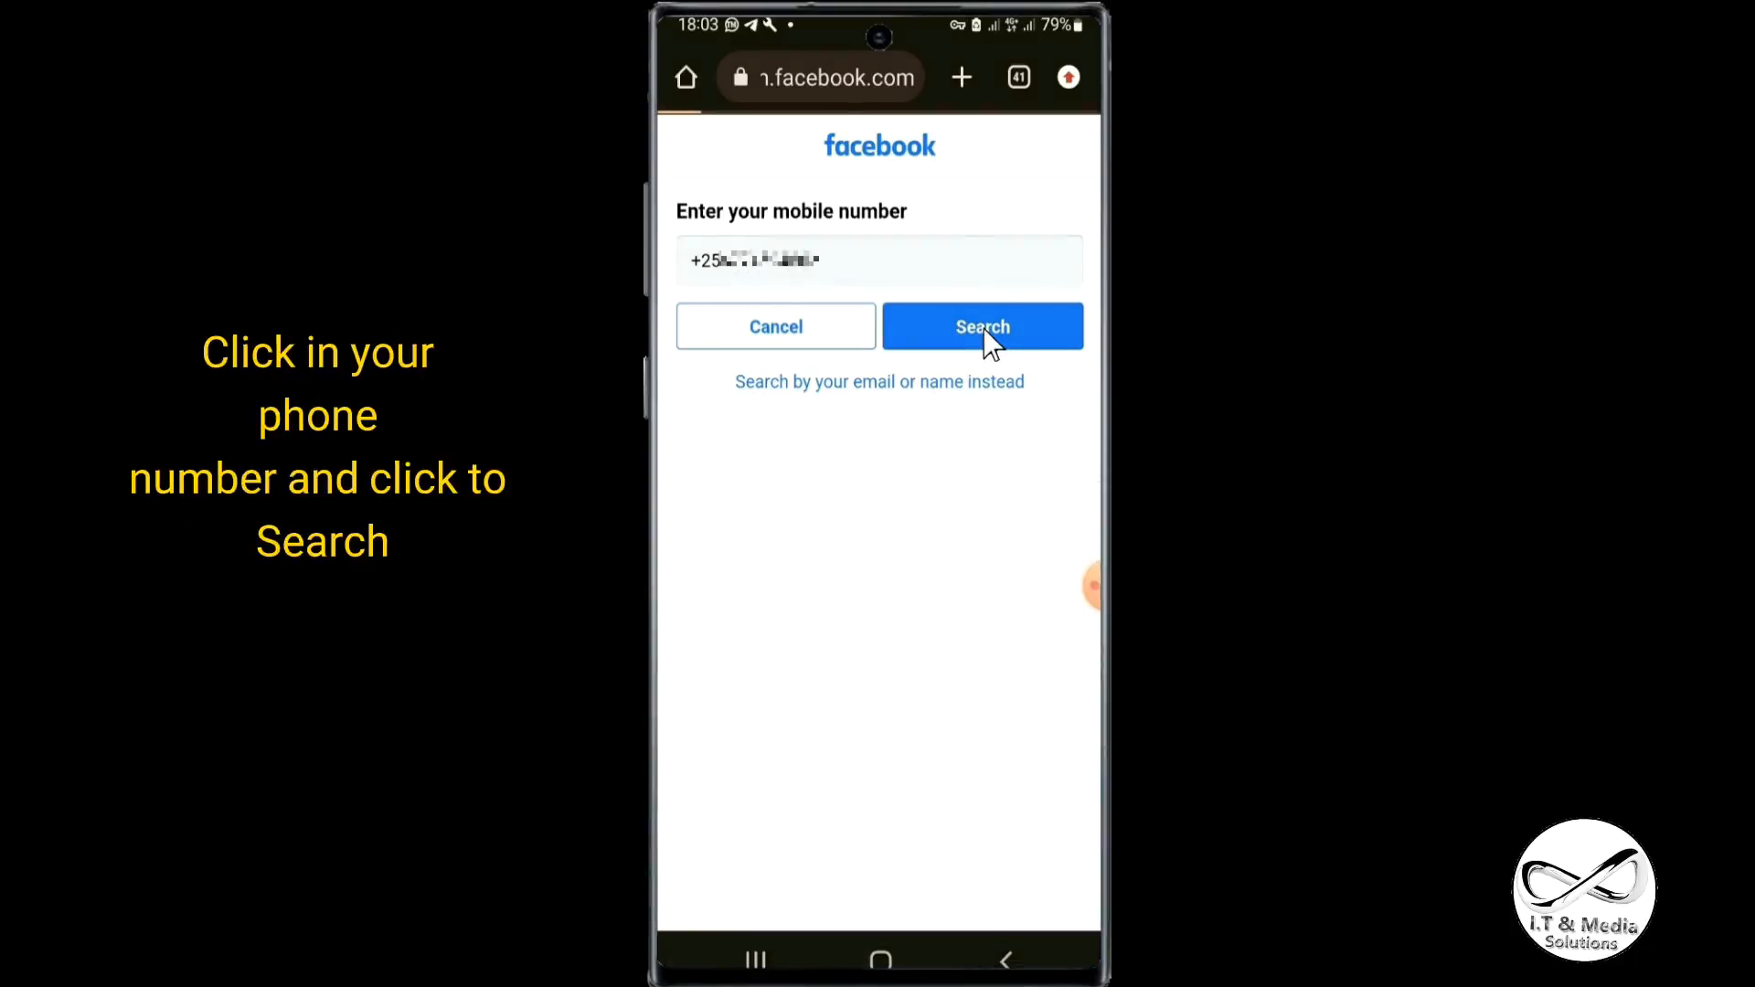
click(983, 327)
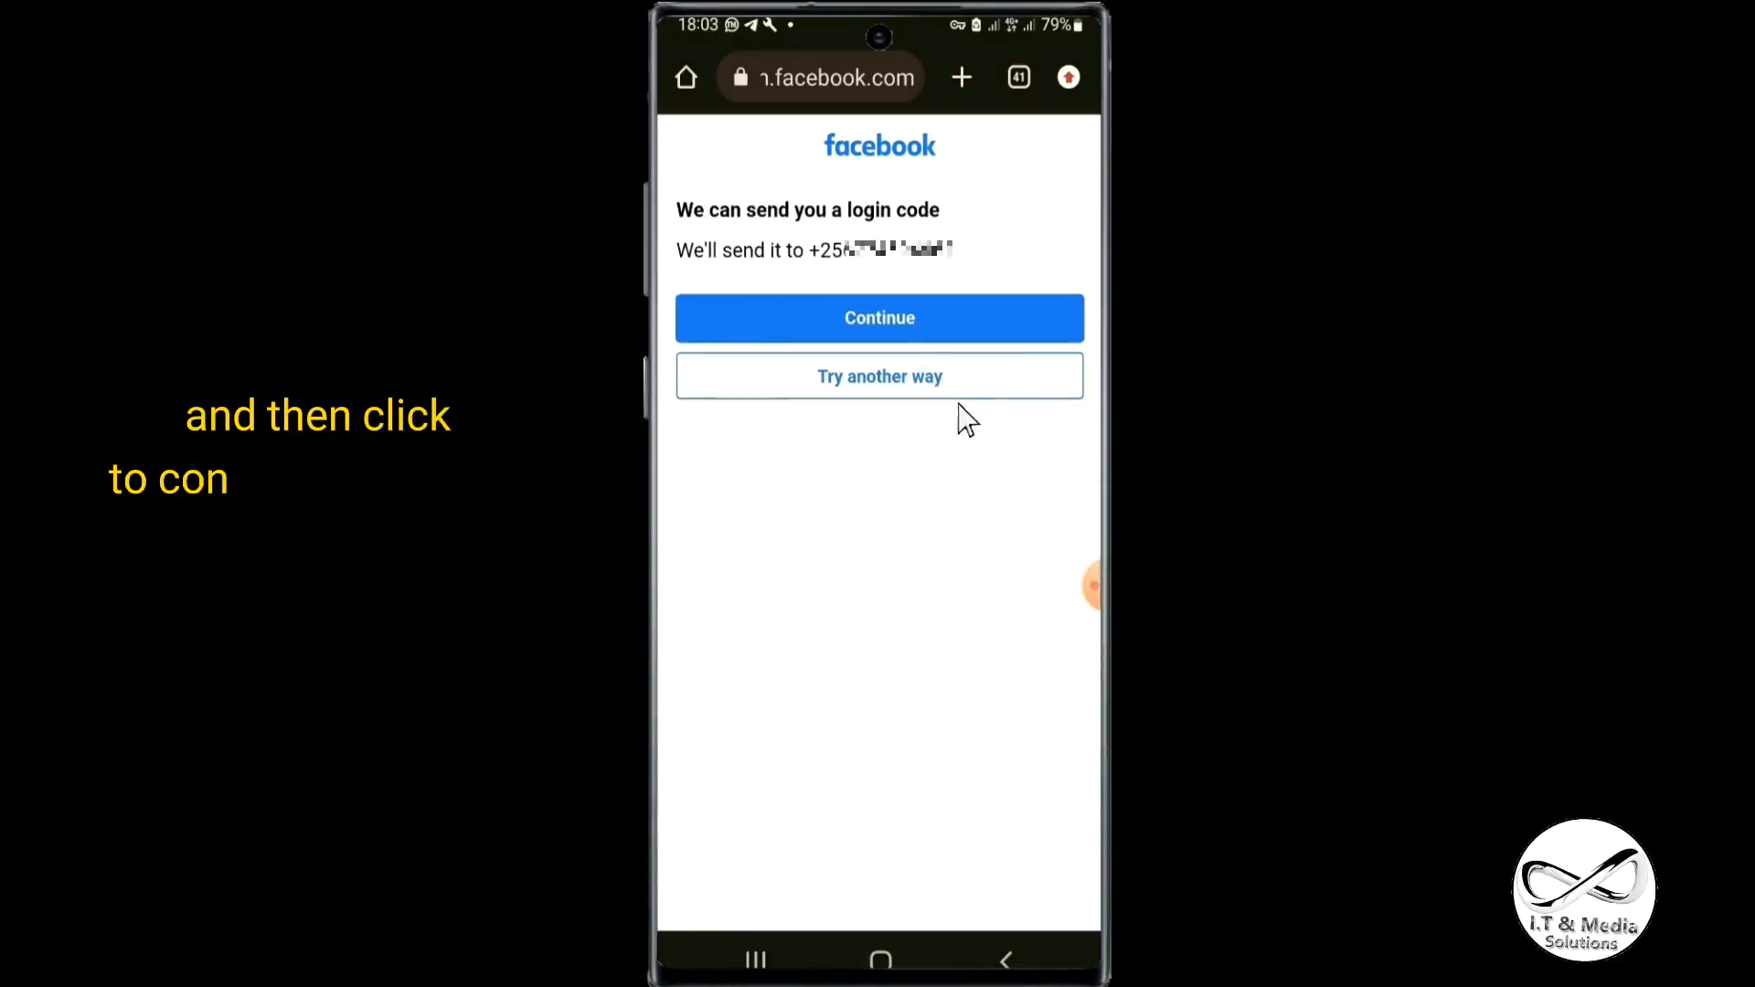
click(880, 318)
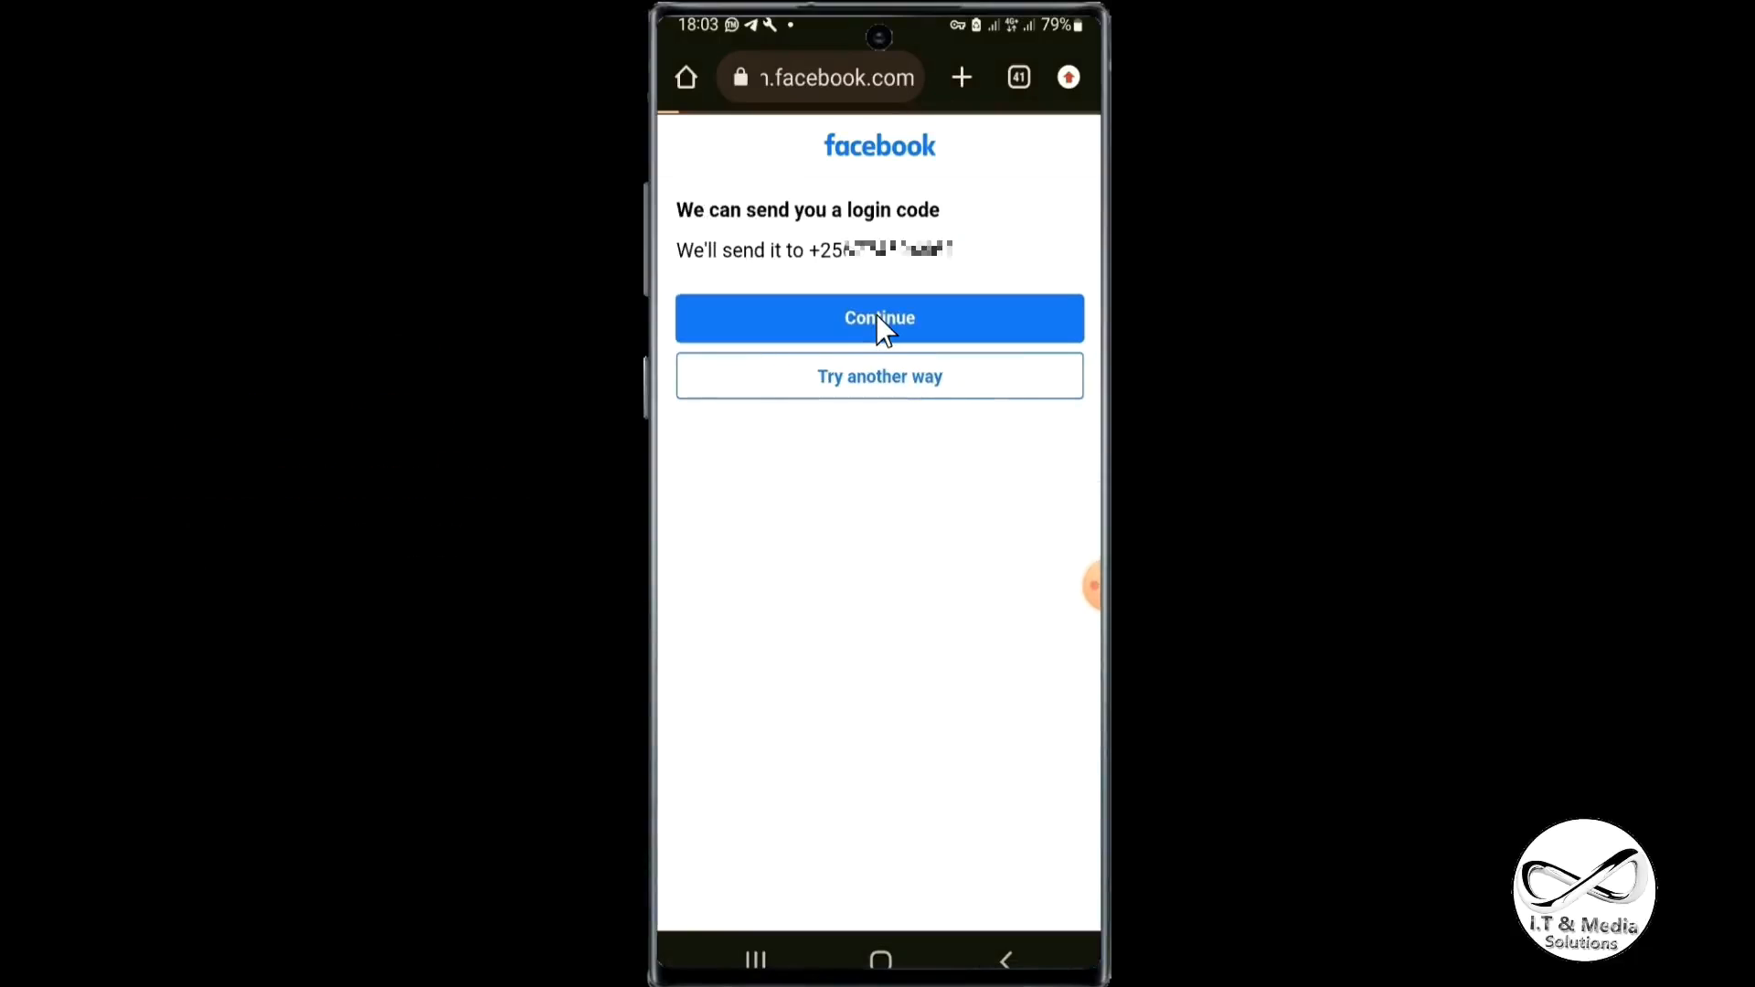
click(880, 318)
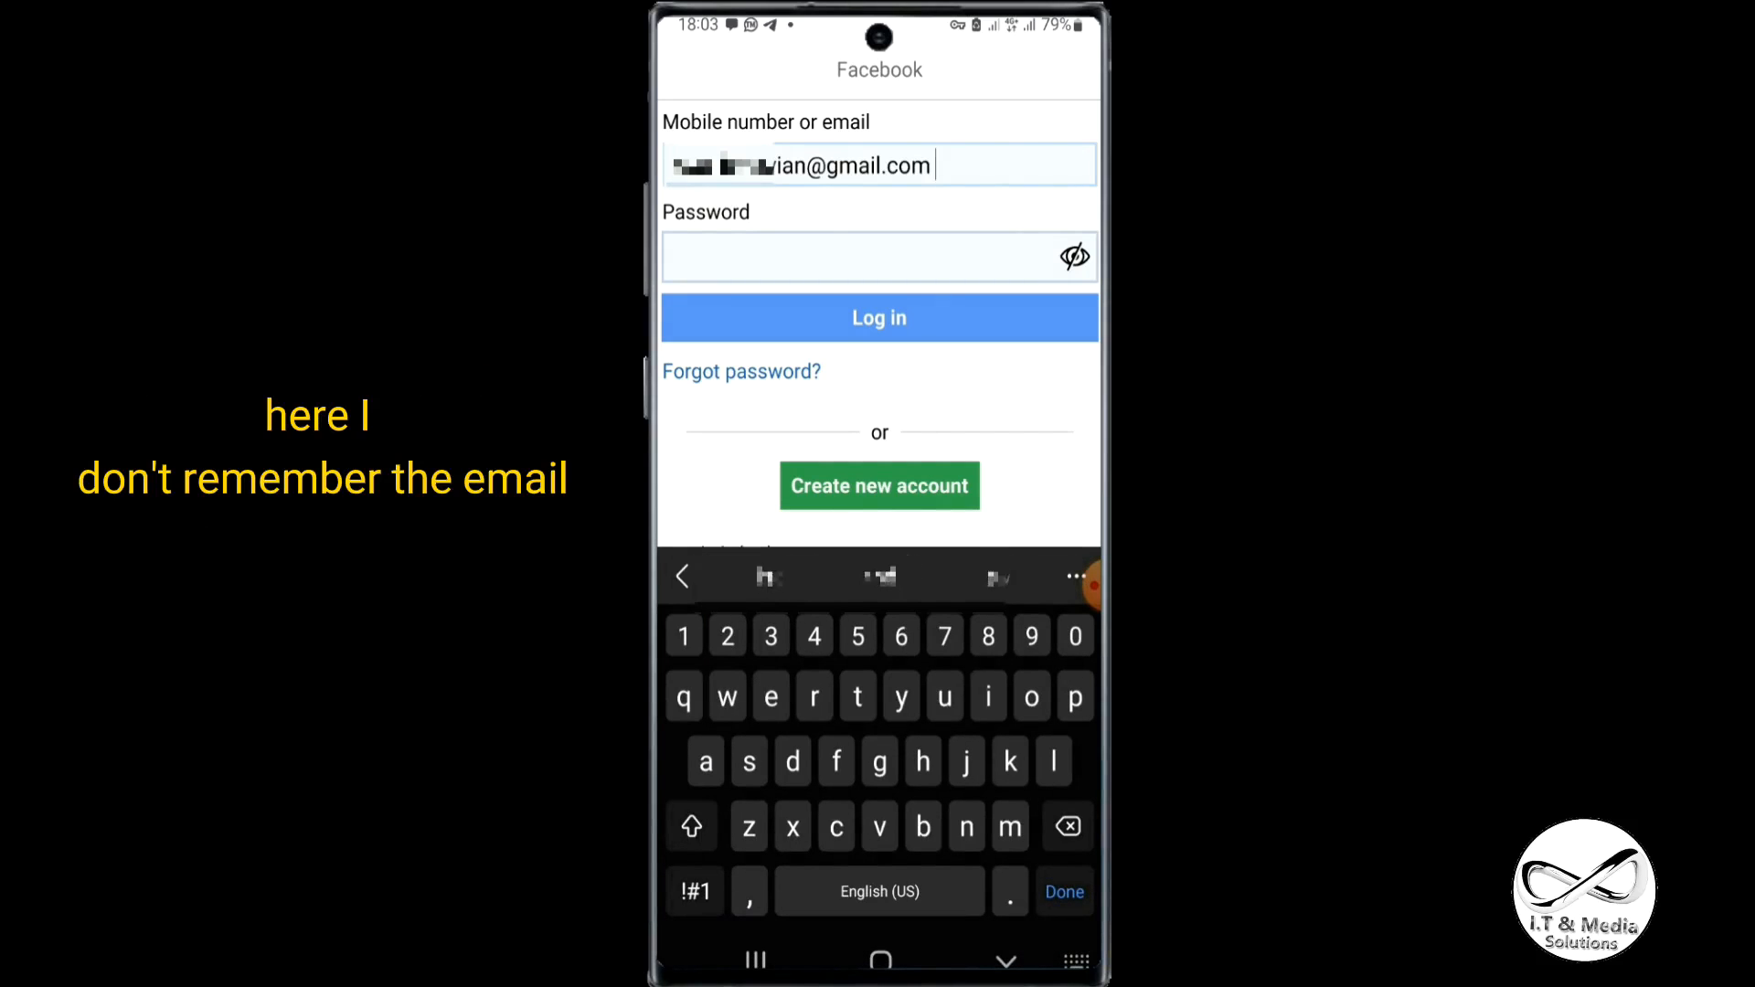
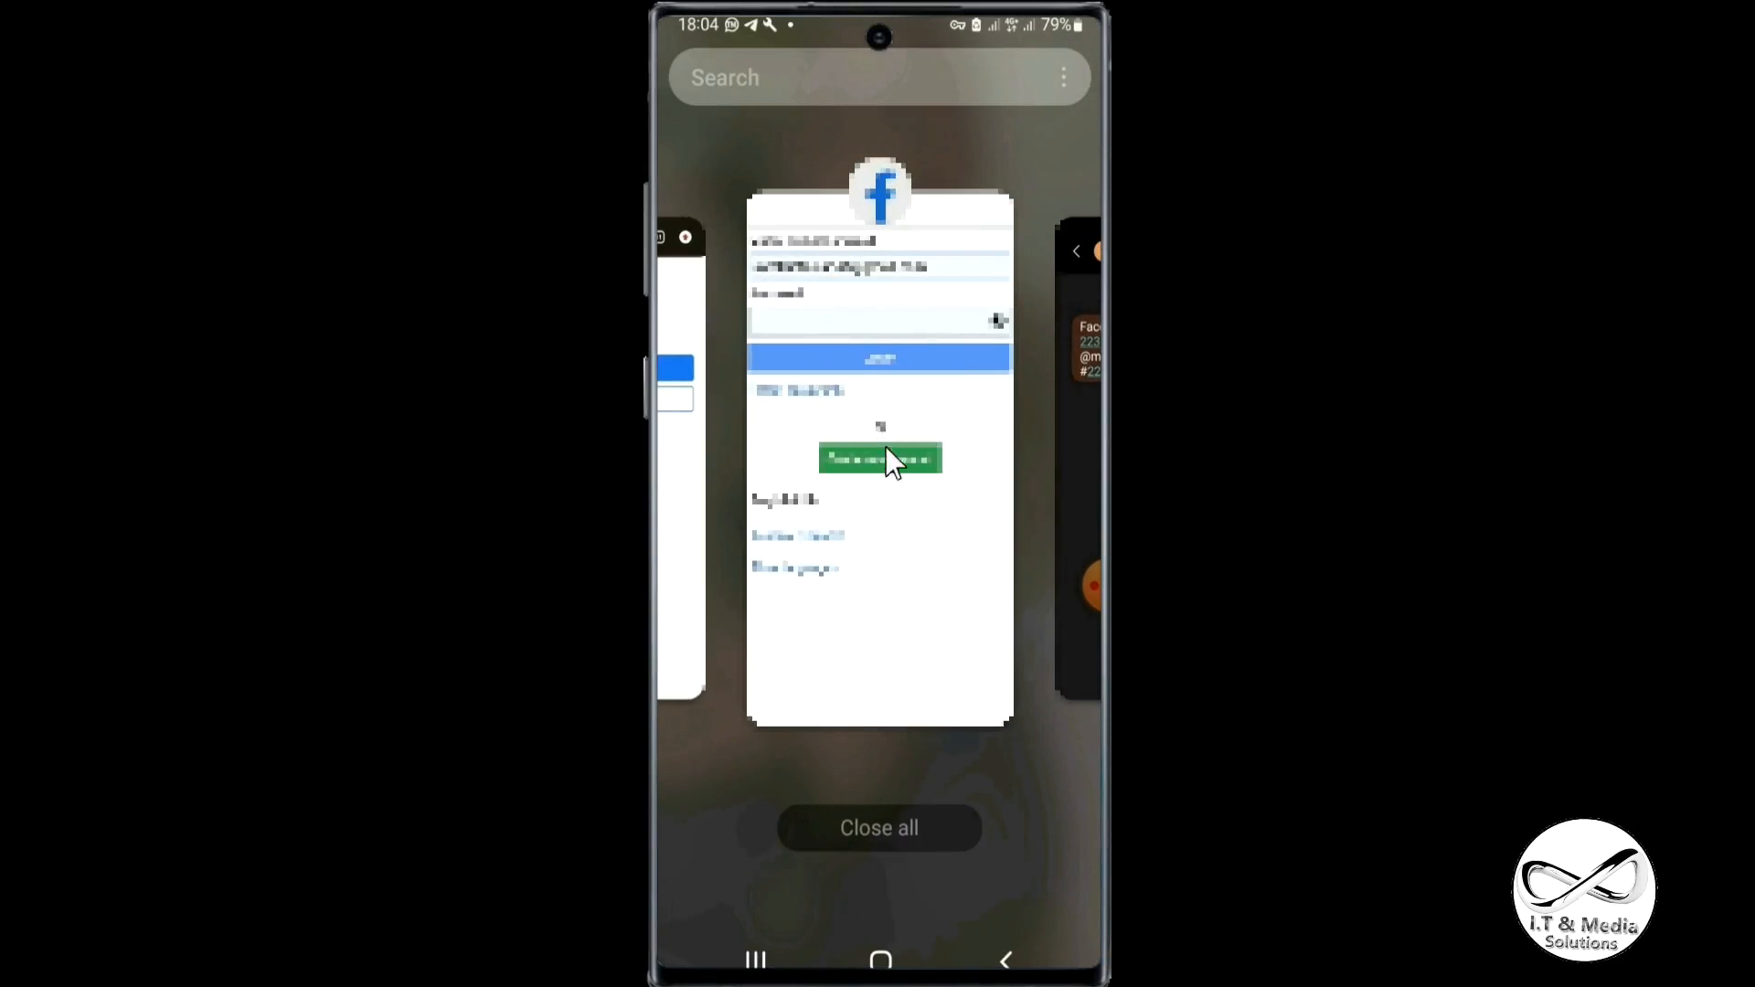
Finish the numeric password, submit the Facebook Lite login, and accept the identity-confirmation request
click(880, 457)
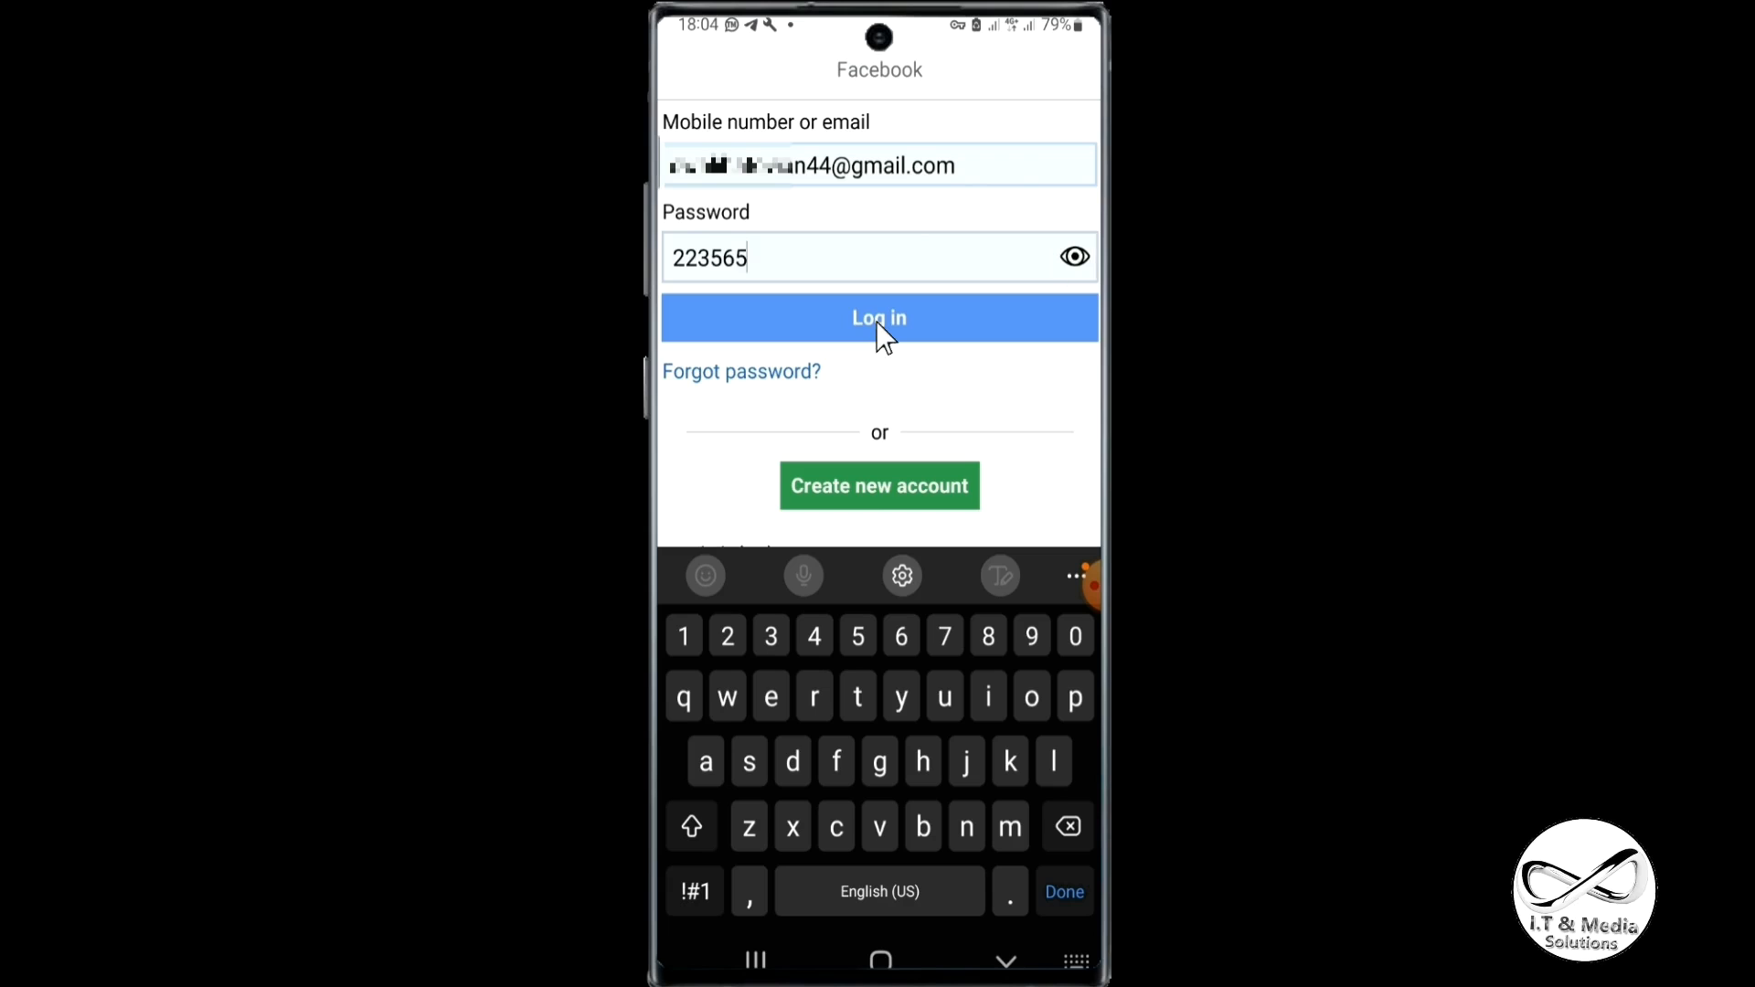
click(879, 319)
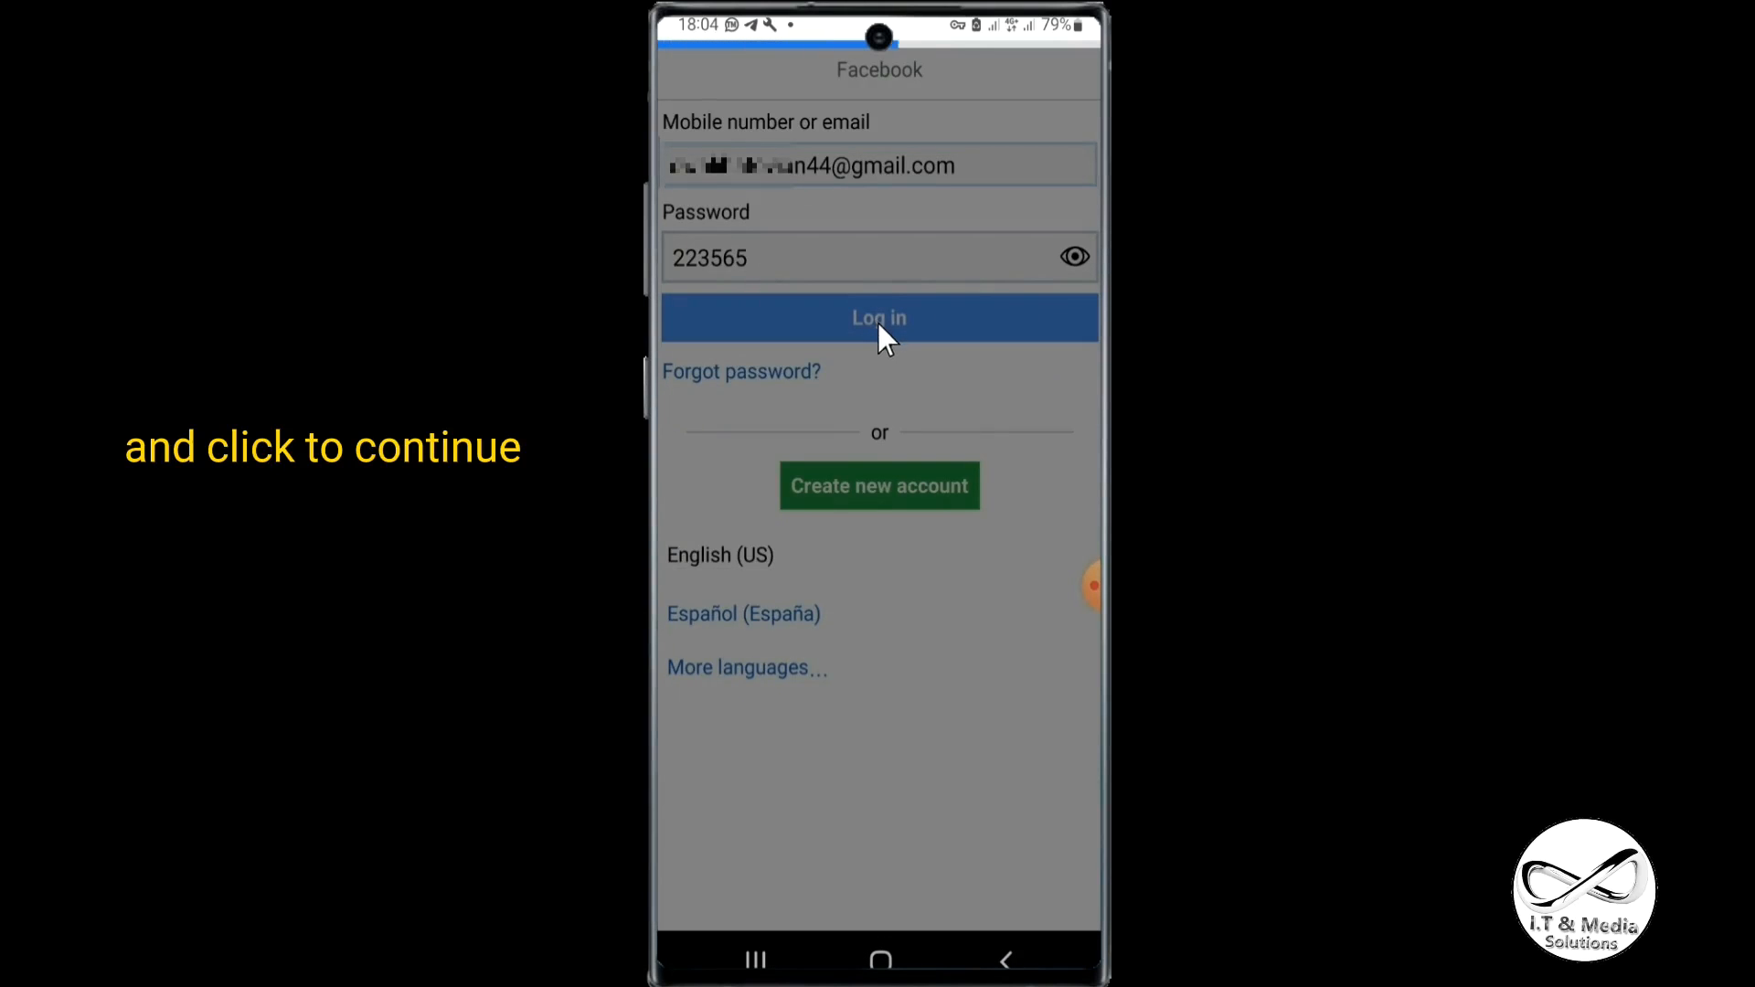
click(878, 318)
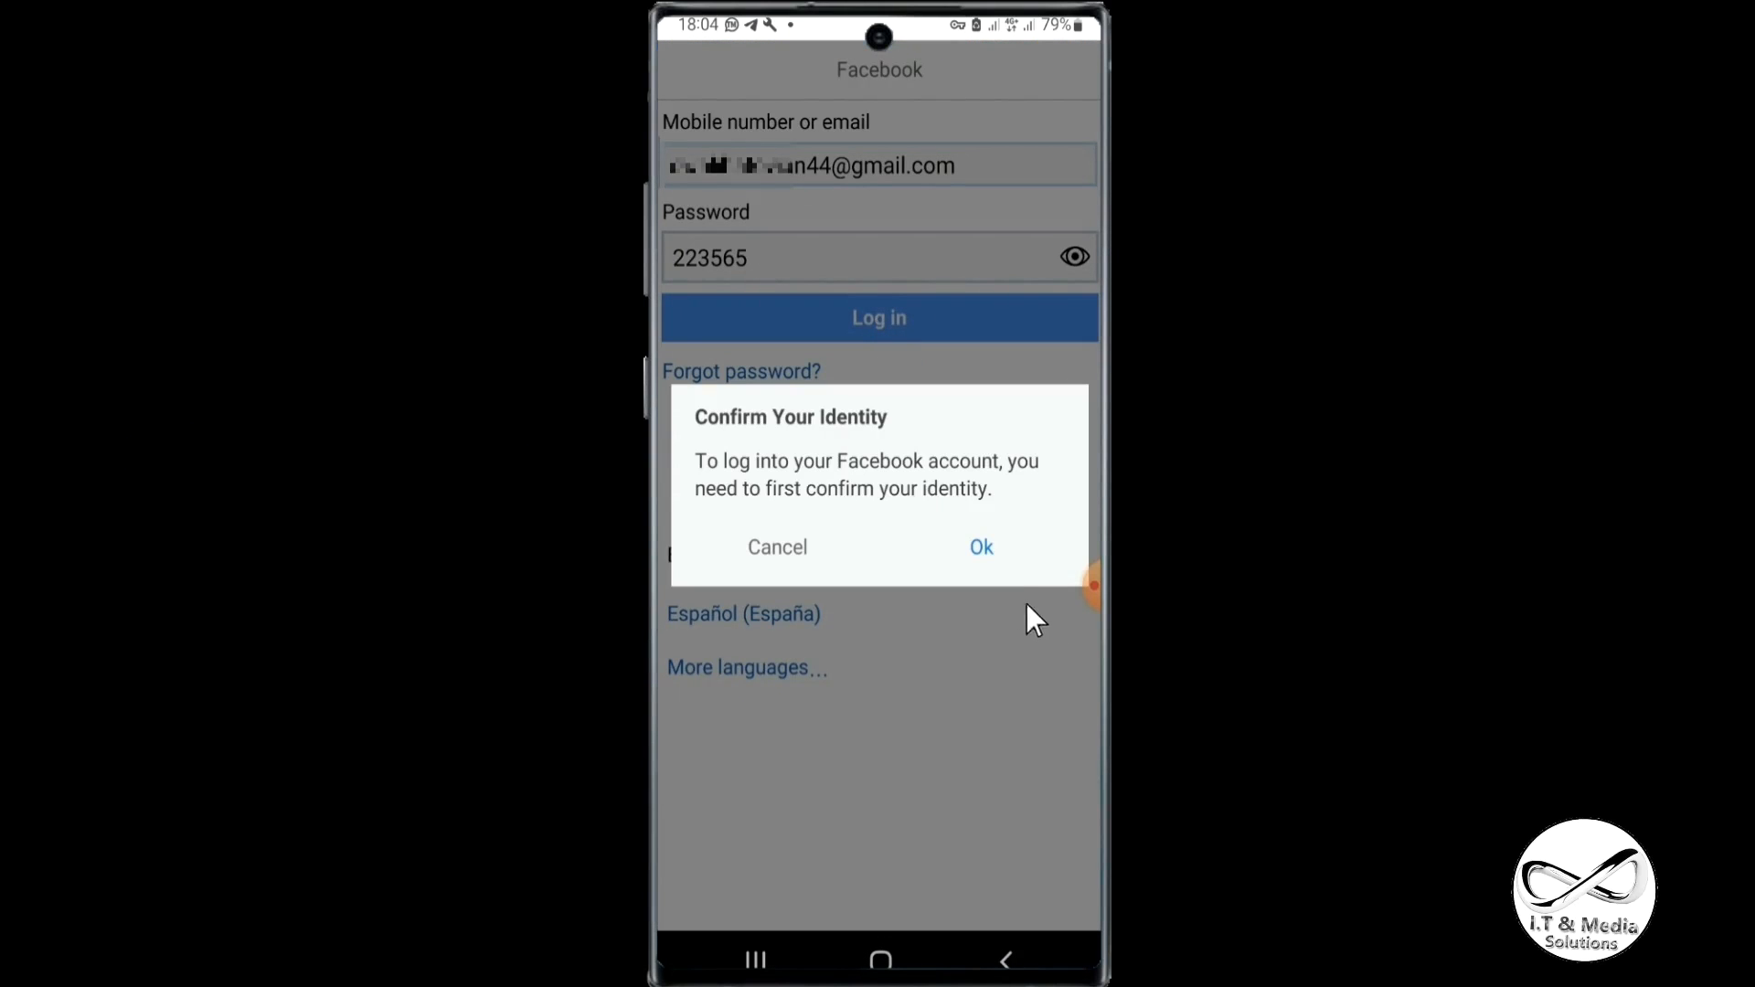
click(981, 547)
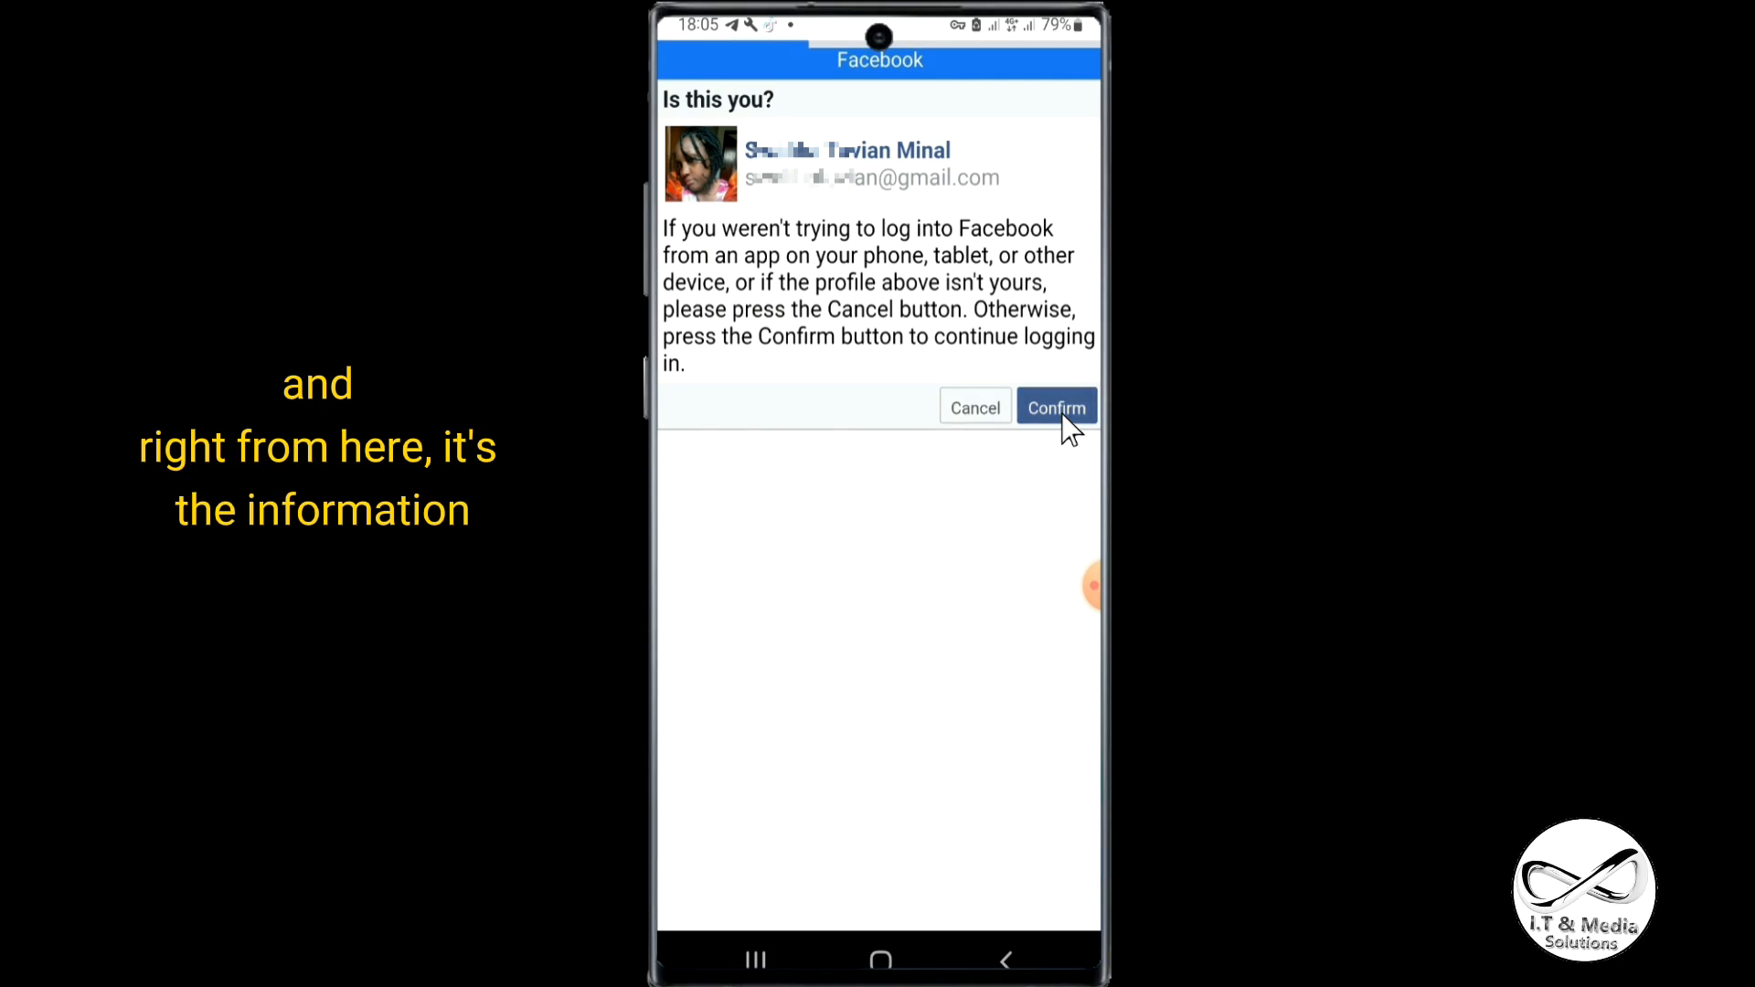
Confirm the profile, choose another verification method, and text a code to the number ending 62
click(1057, 408)
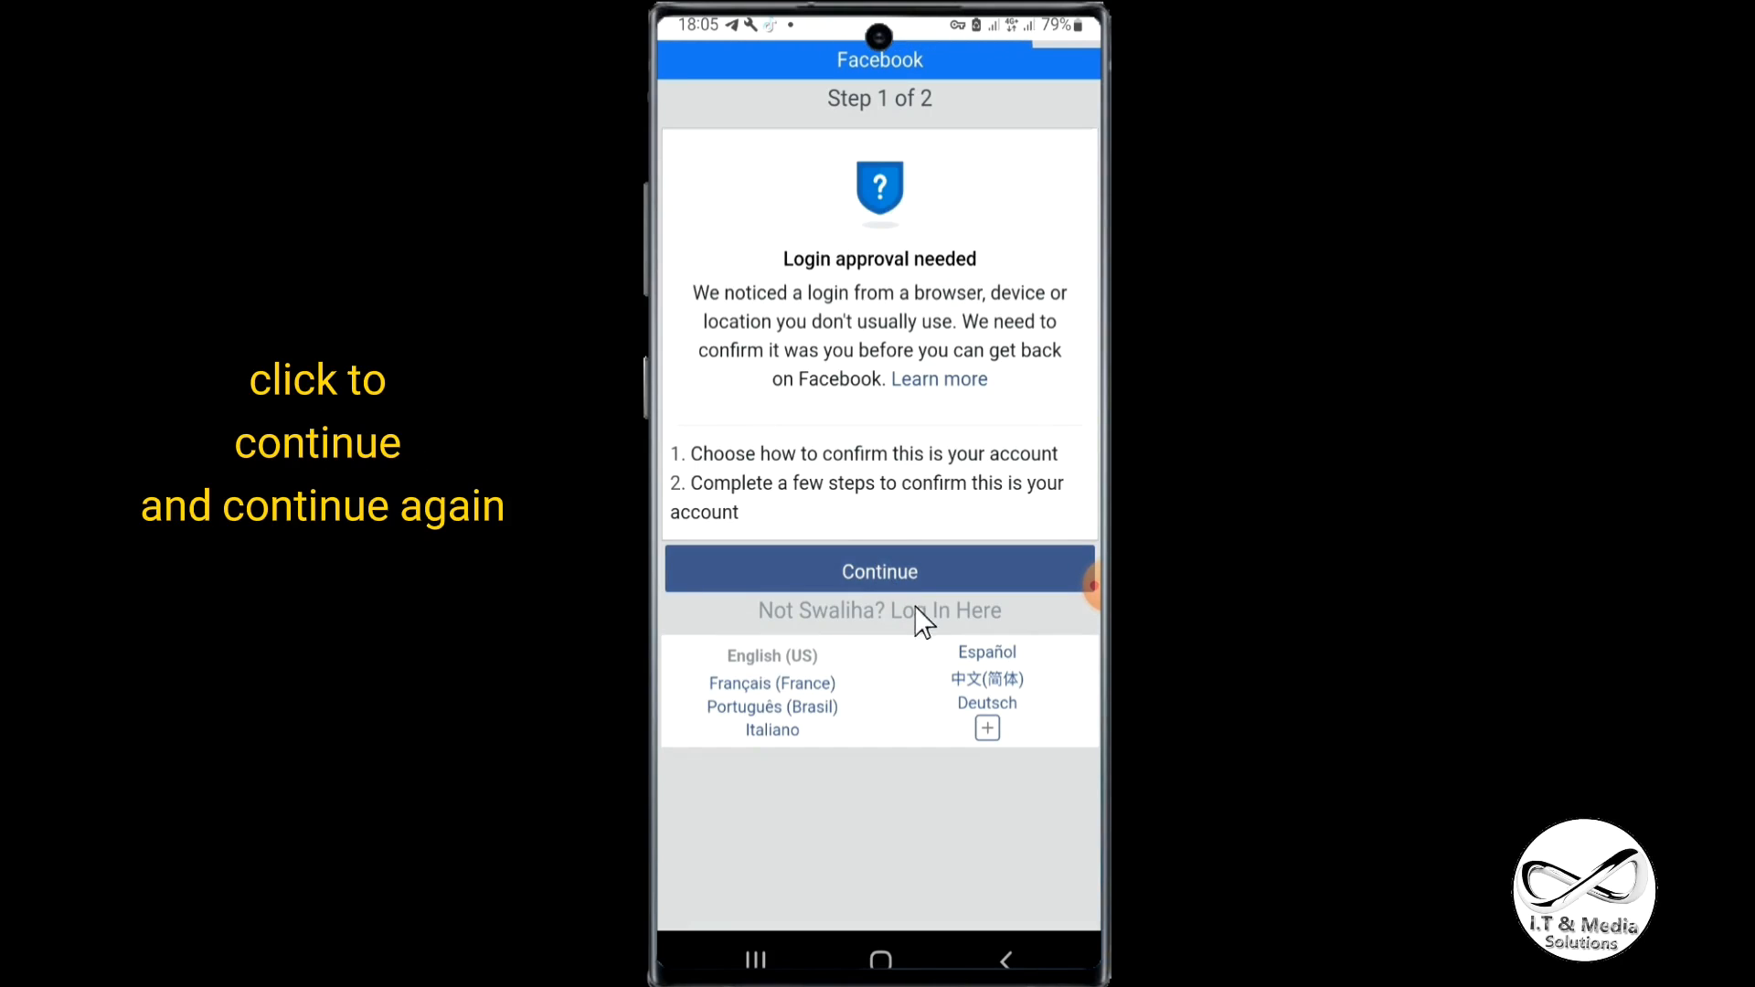
click(879, 572)
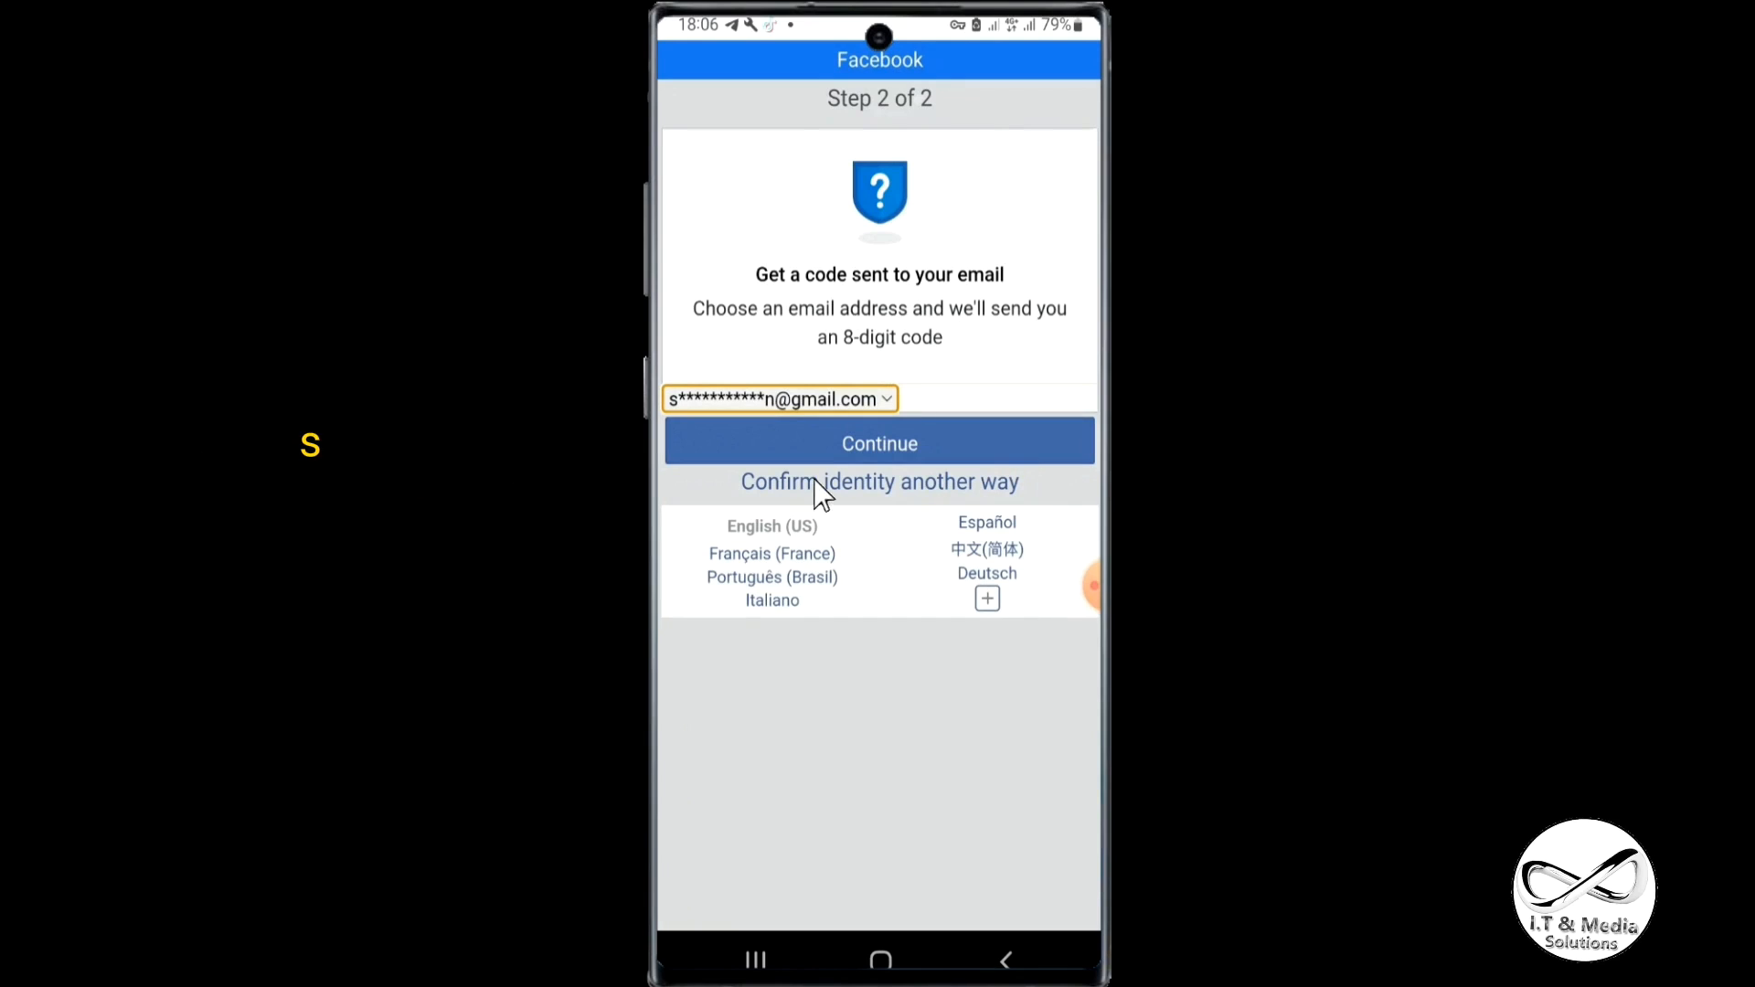
click(879, 482)
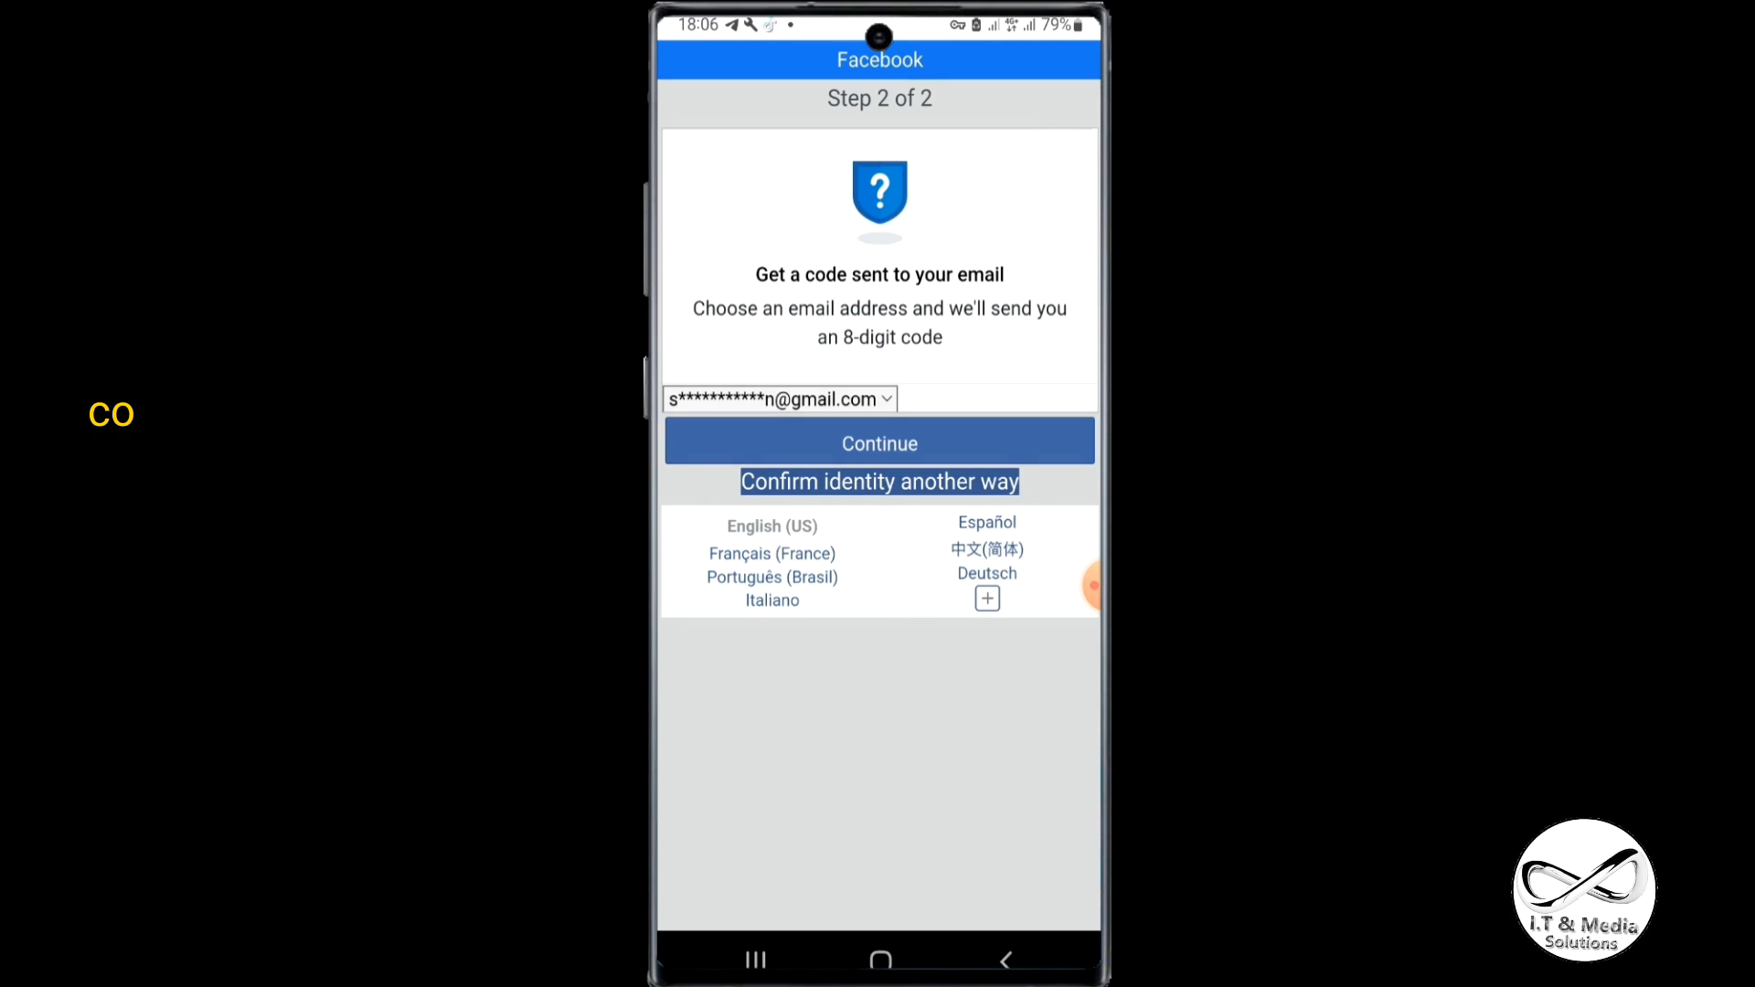
click(879, 481)
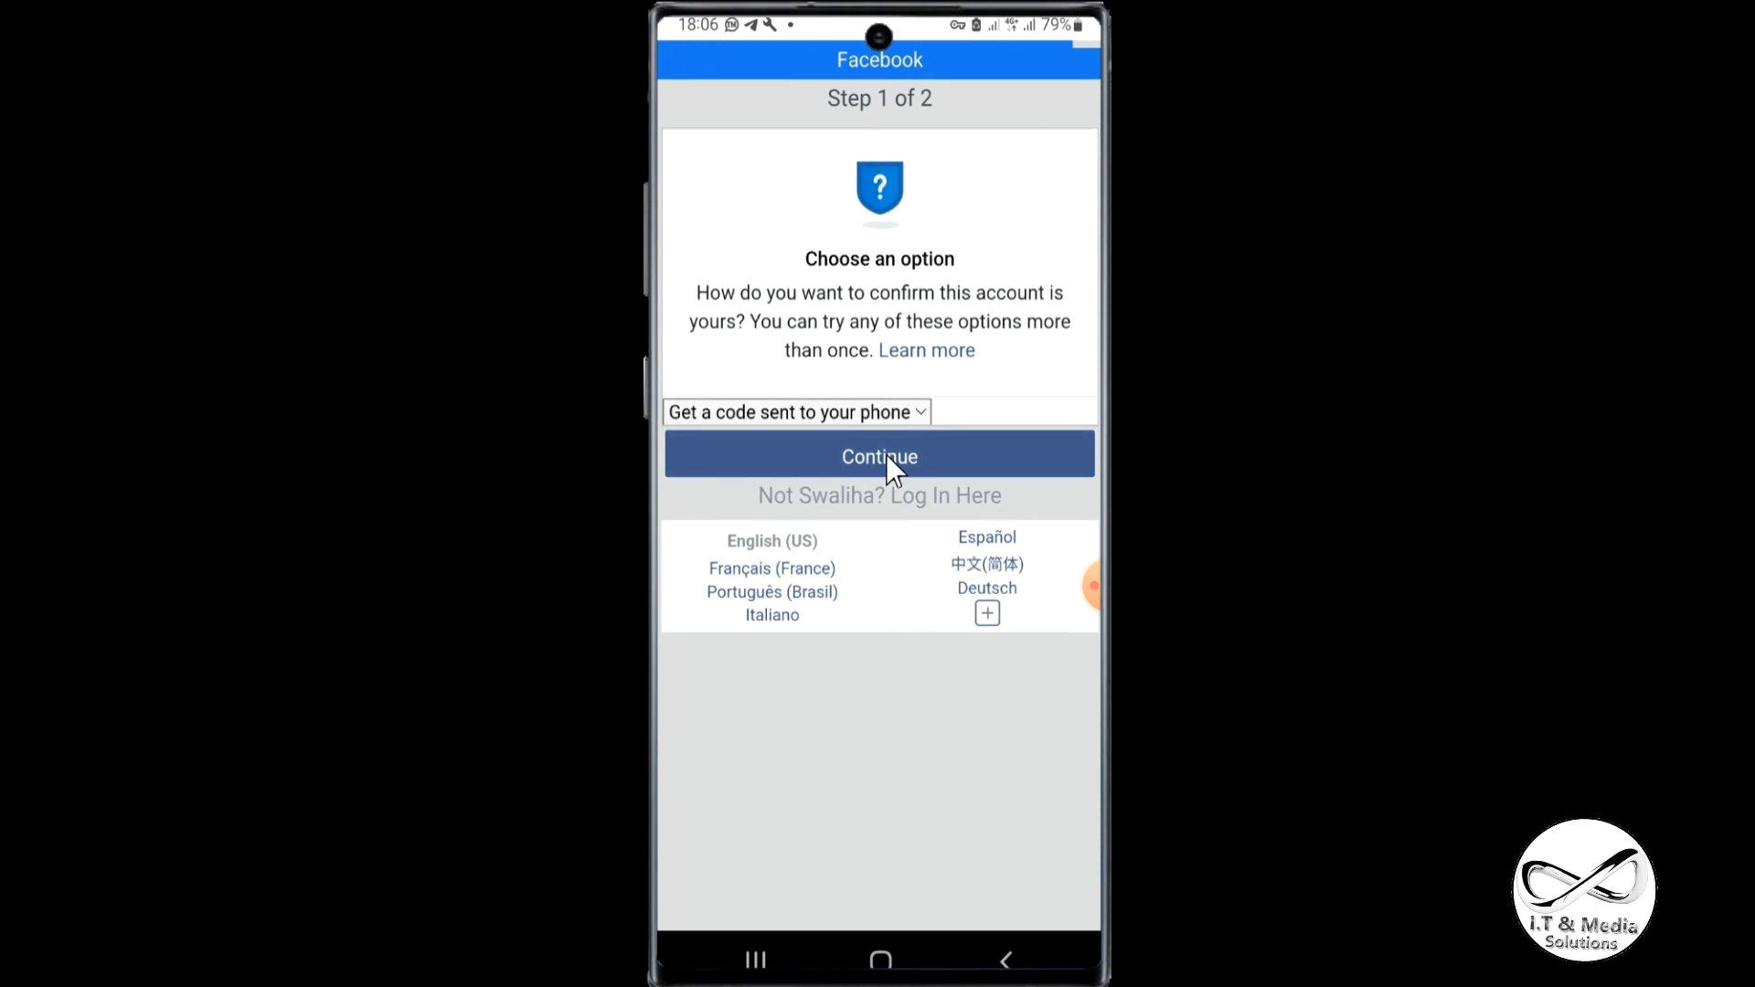
click(879, 456)
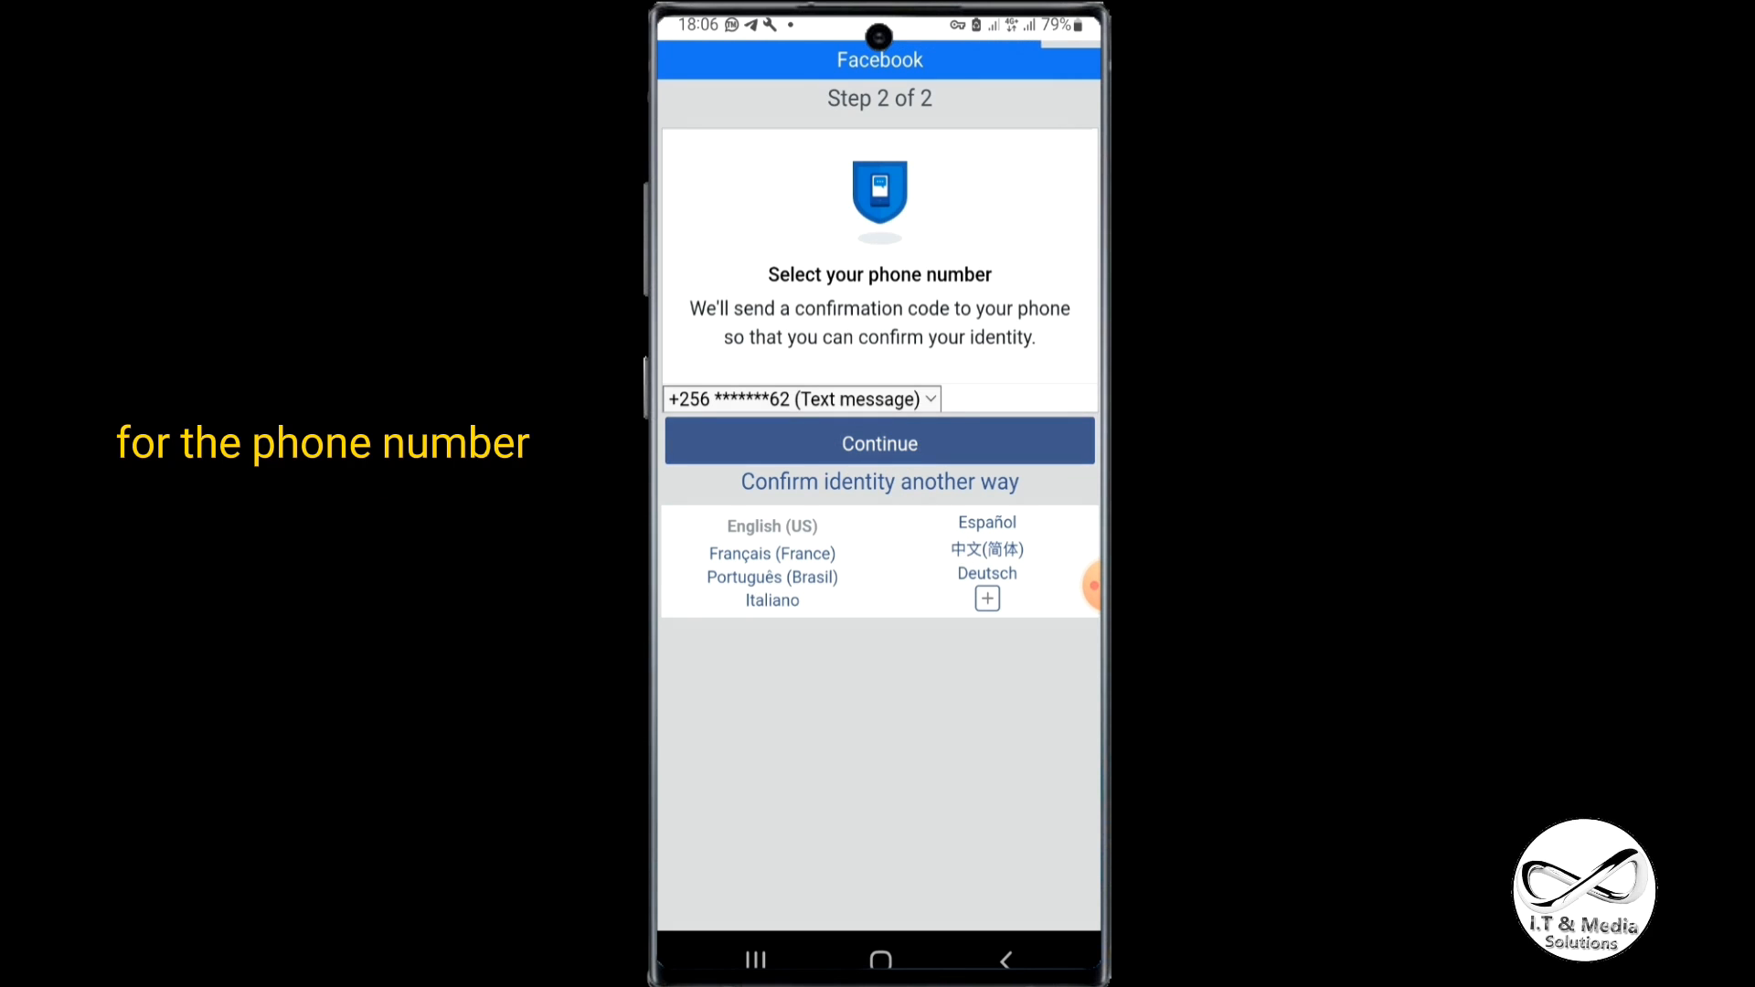
click(880, 443)
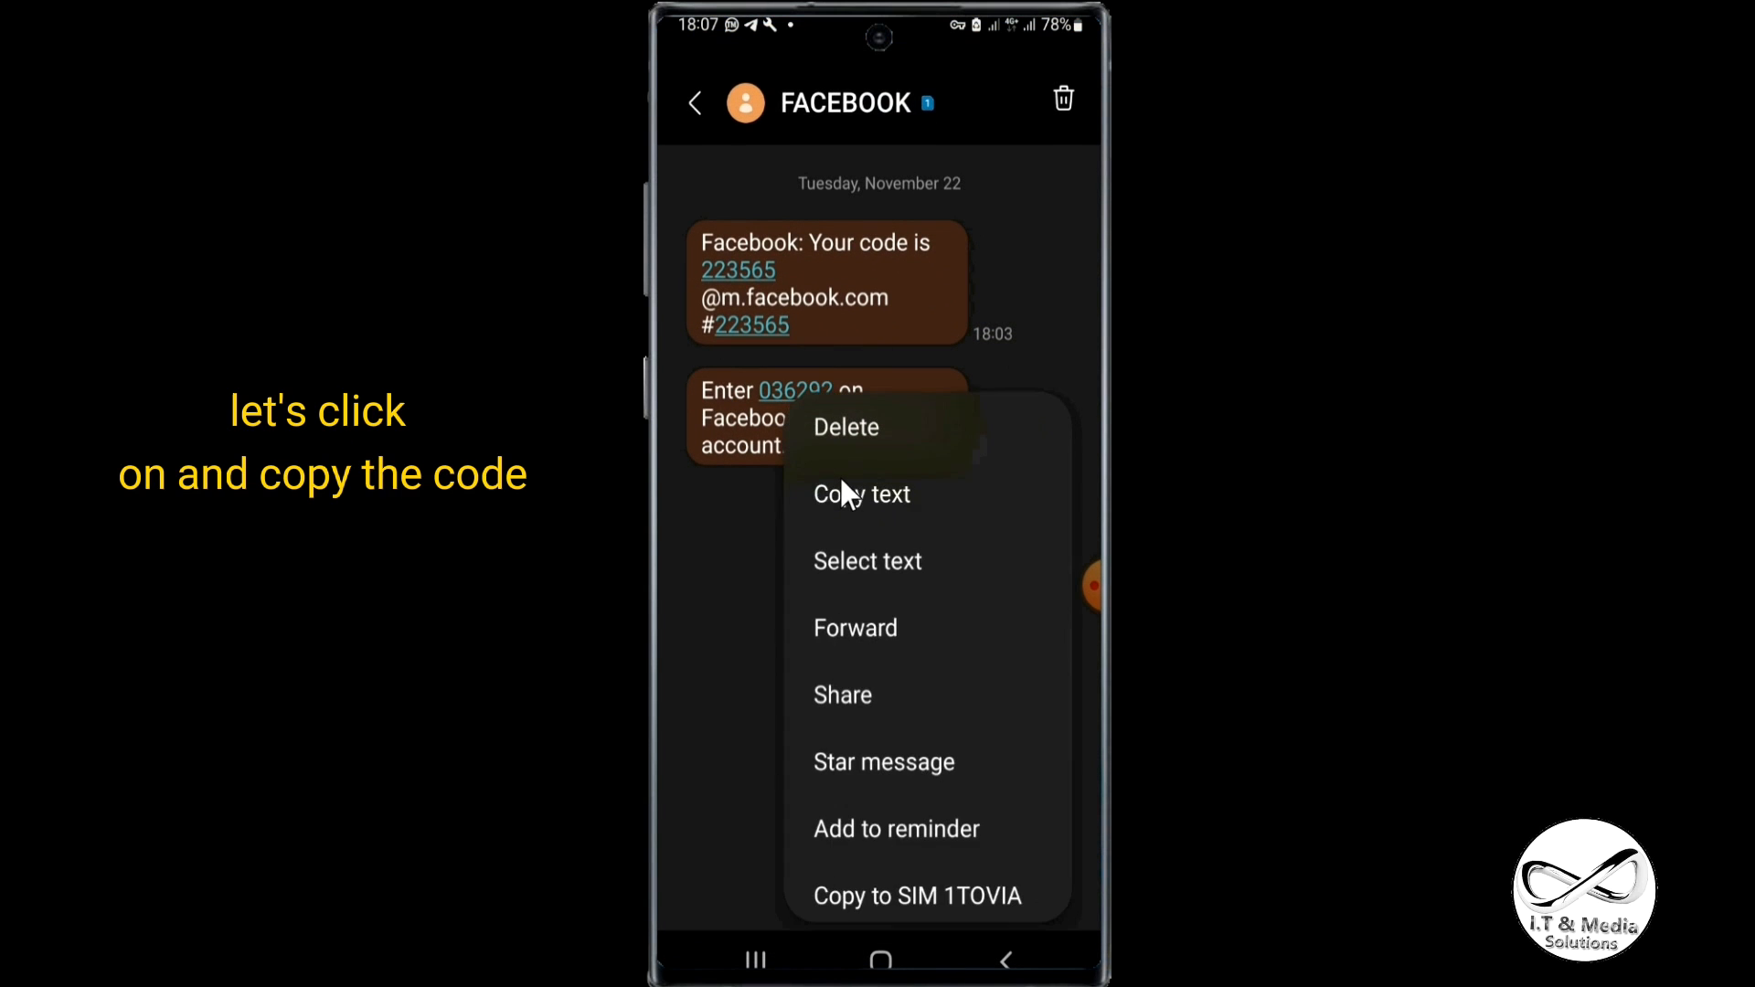
click(862, 494)
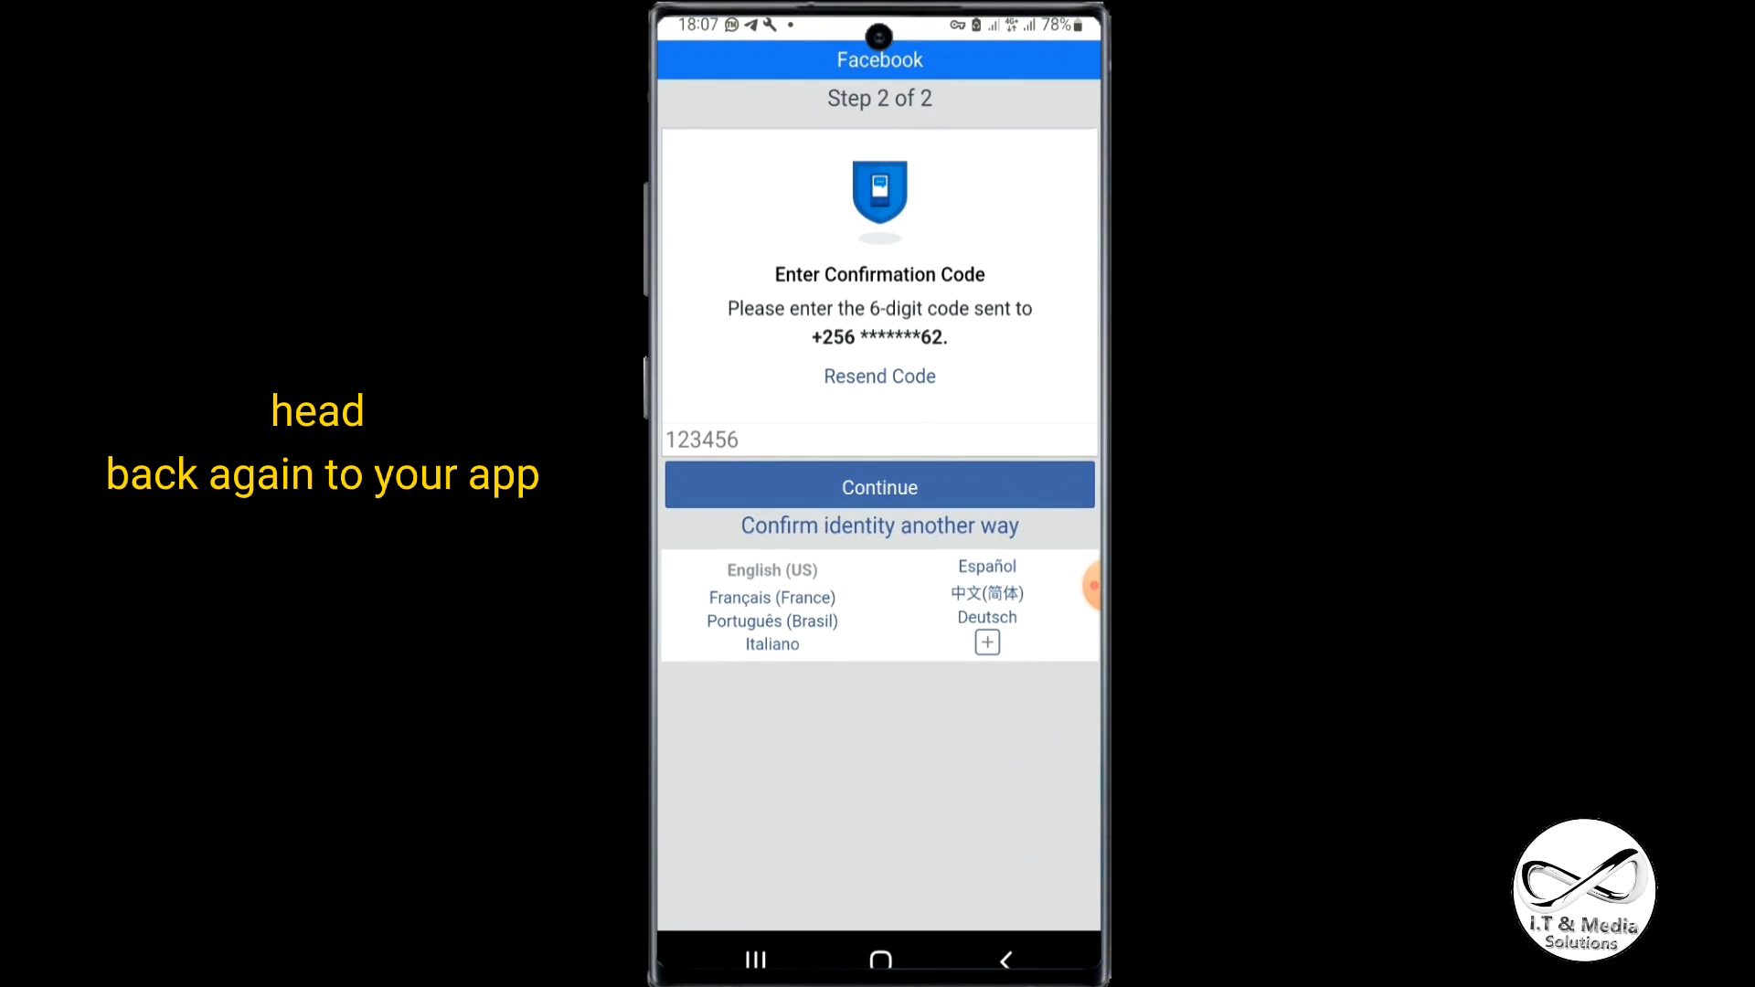
click(815, 439)
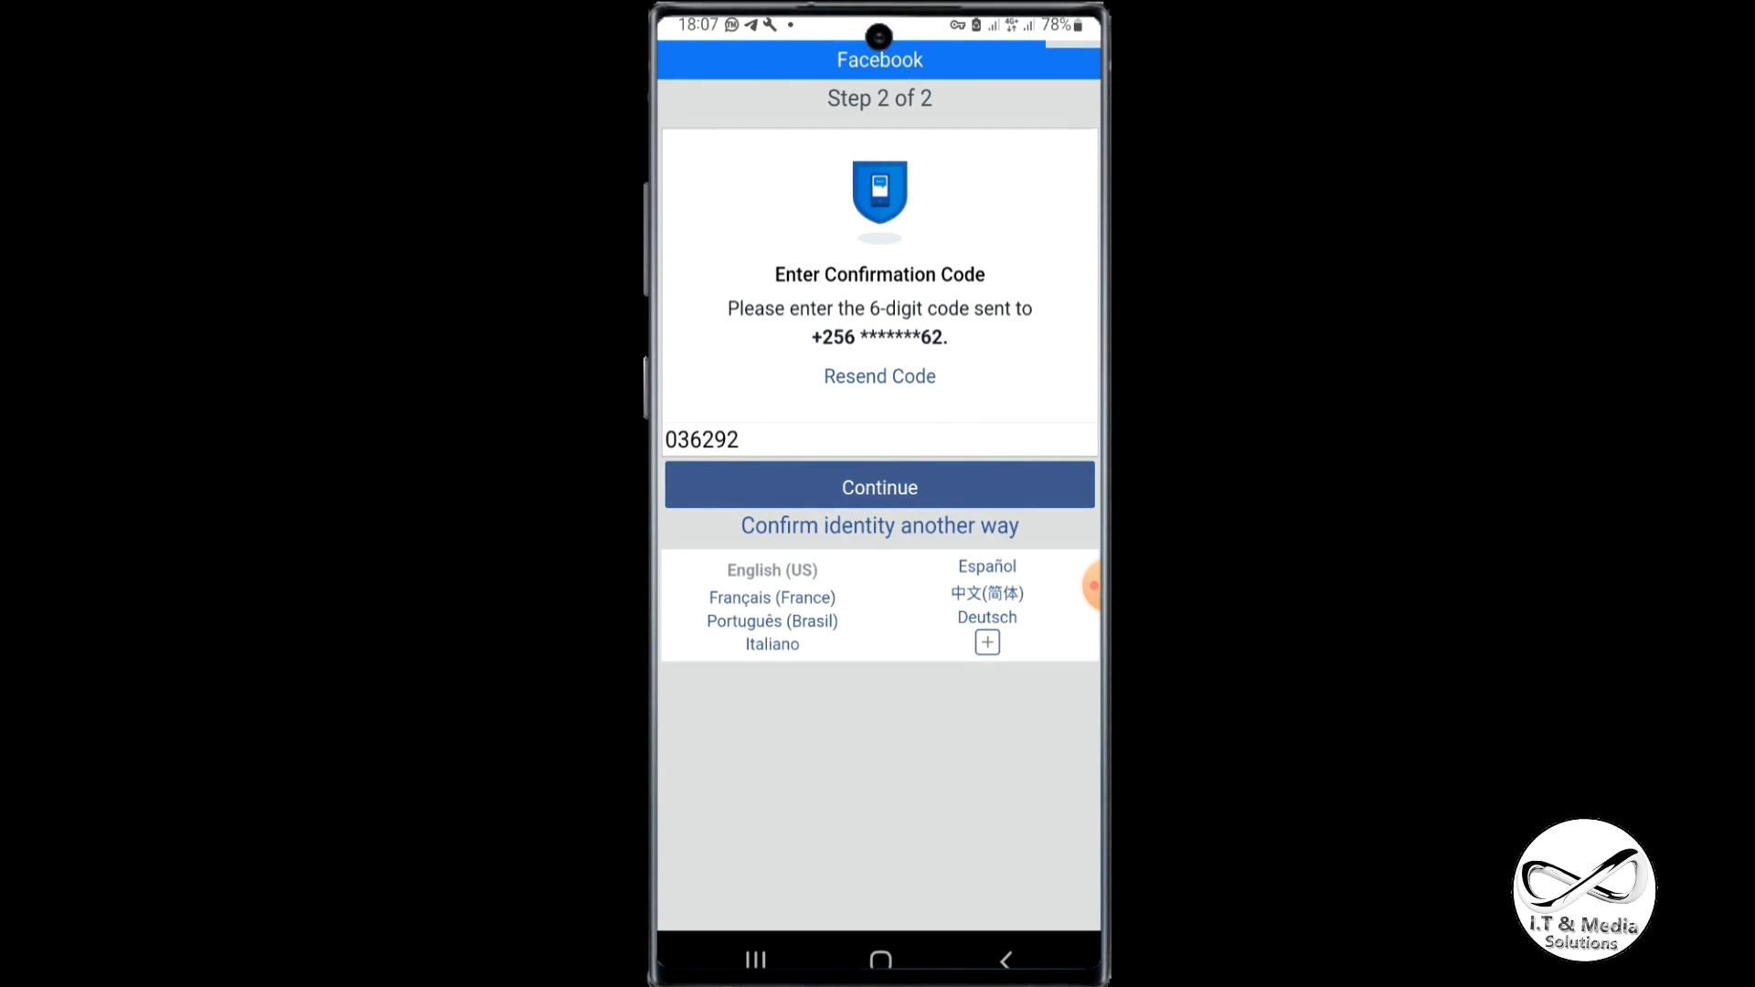
click(879, 487)
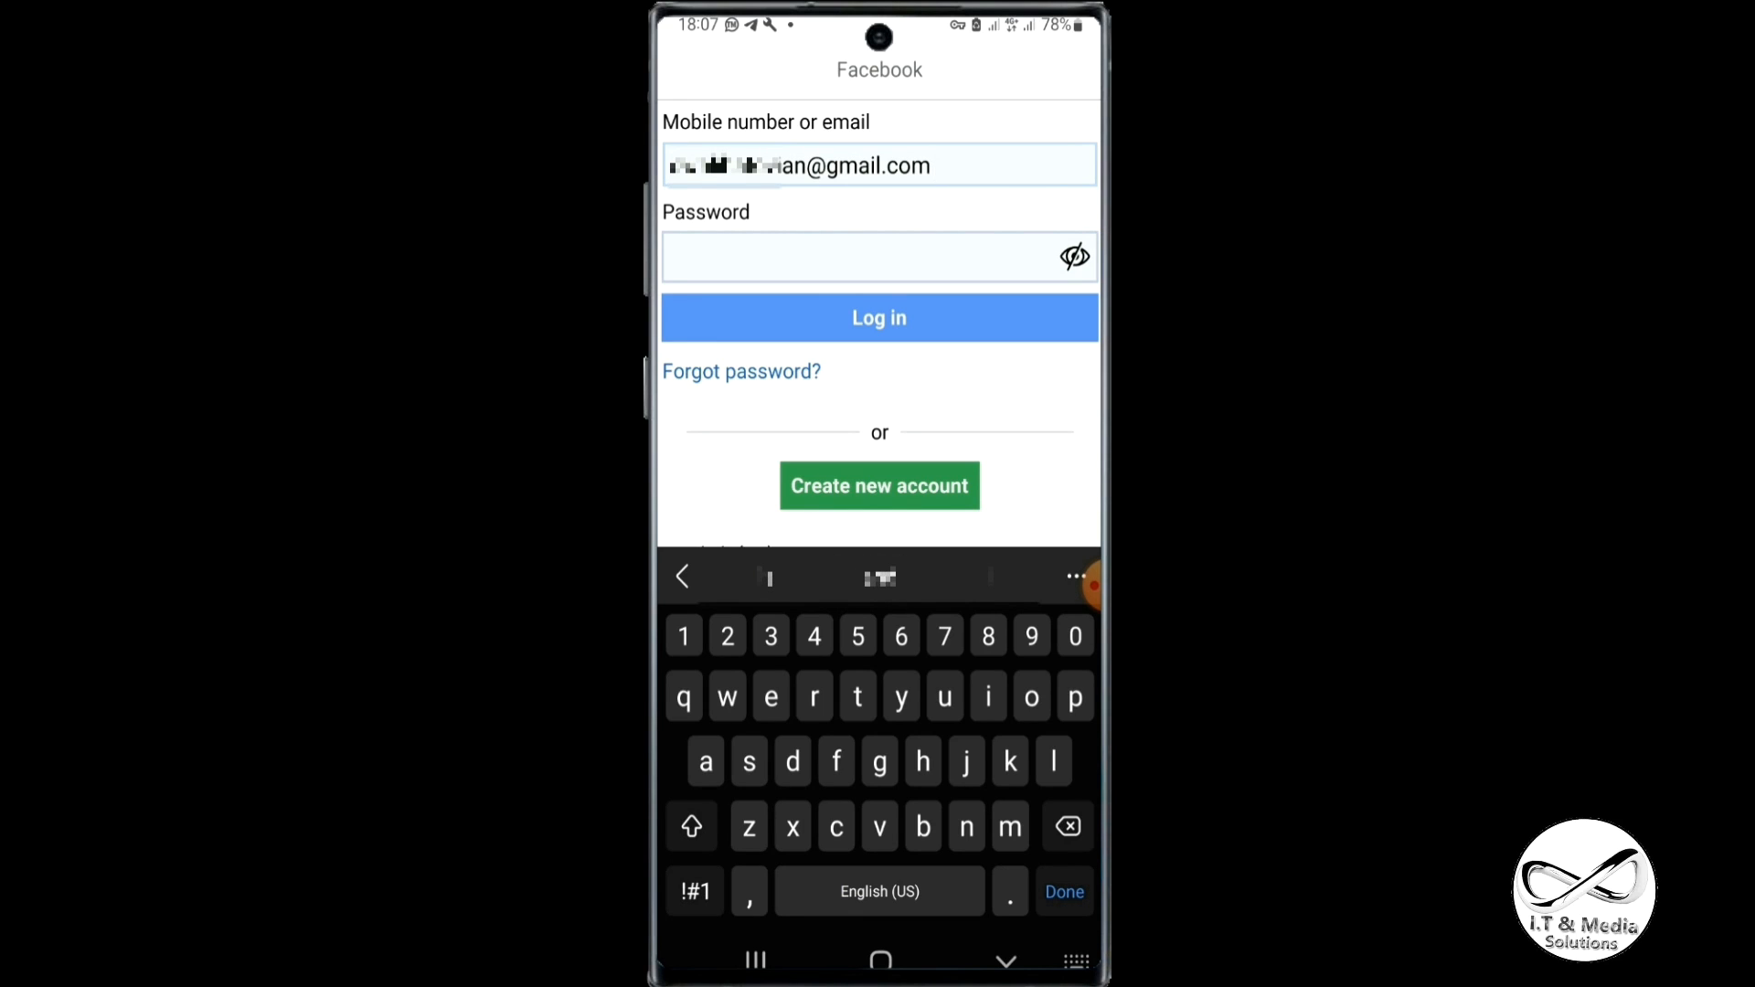
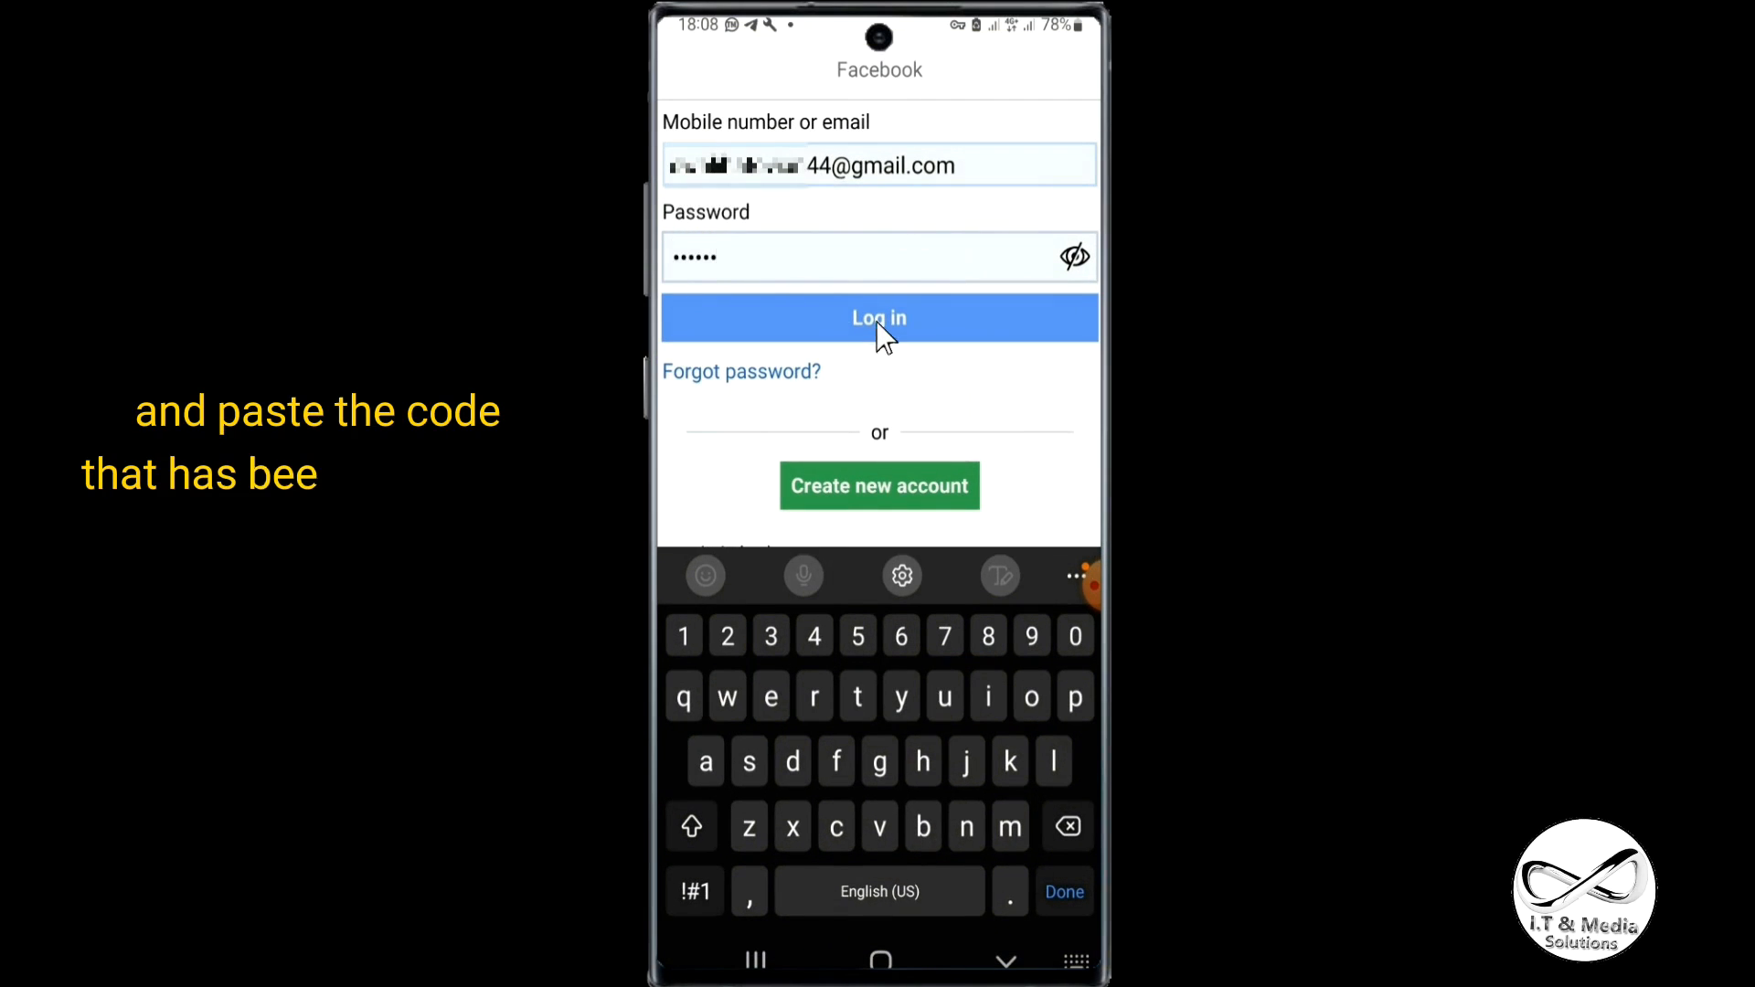
Enter the new password, log in, and accept the identity-confirmation request
click(878, 319)
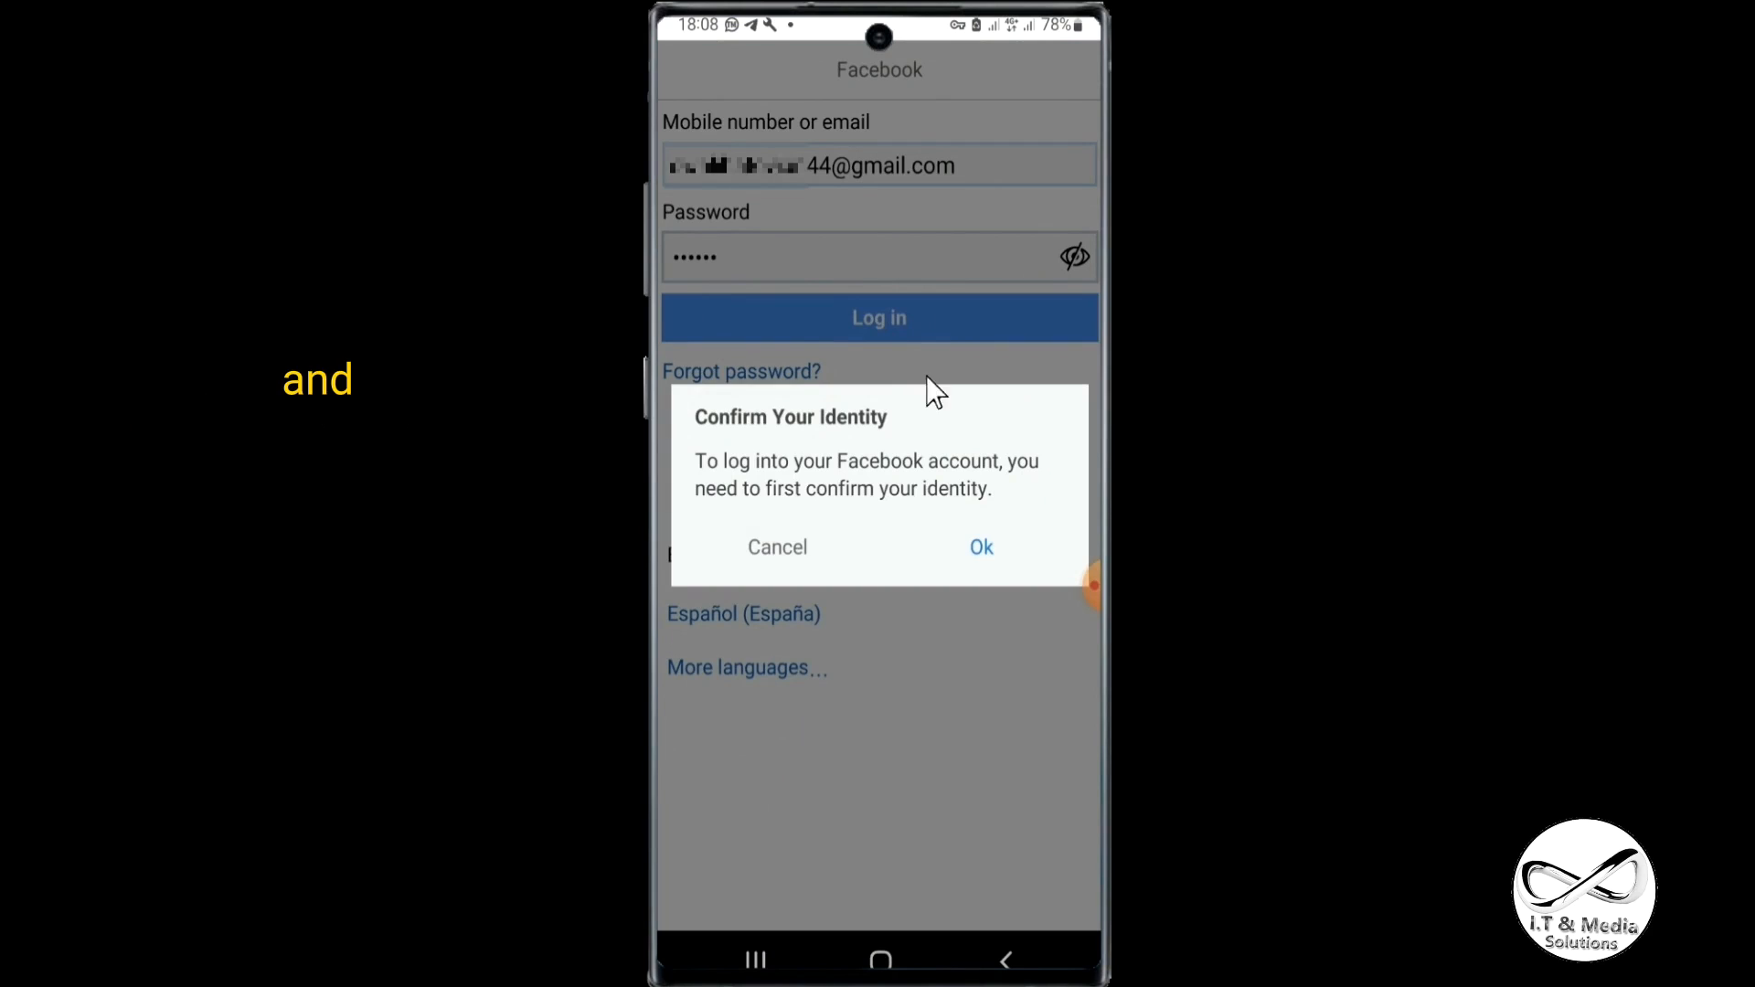
click(981, 547)
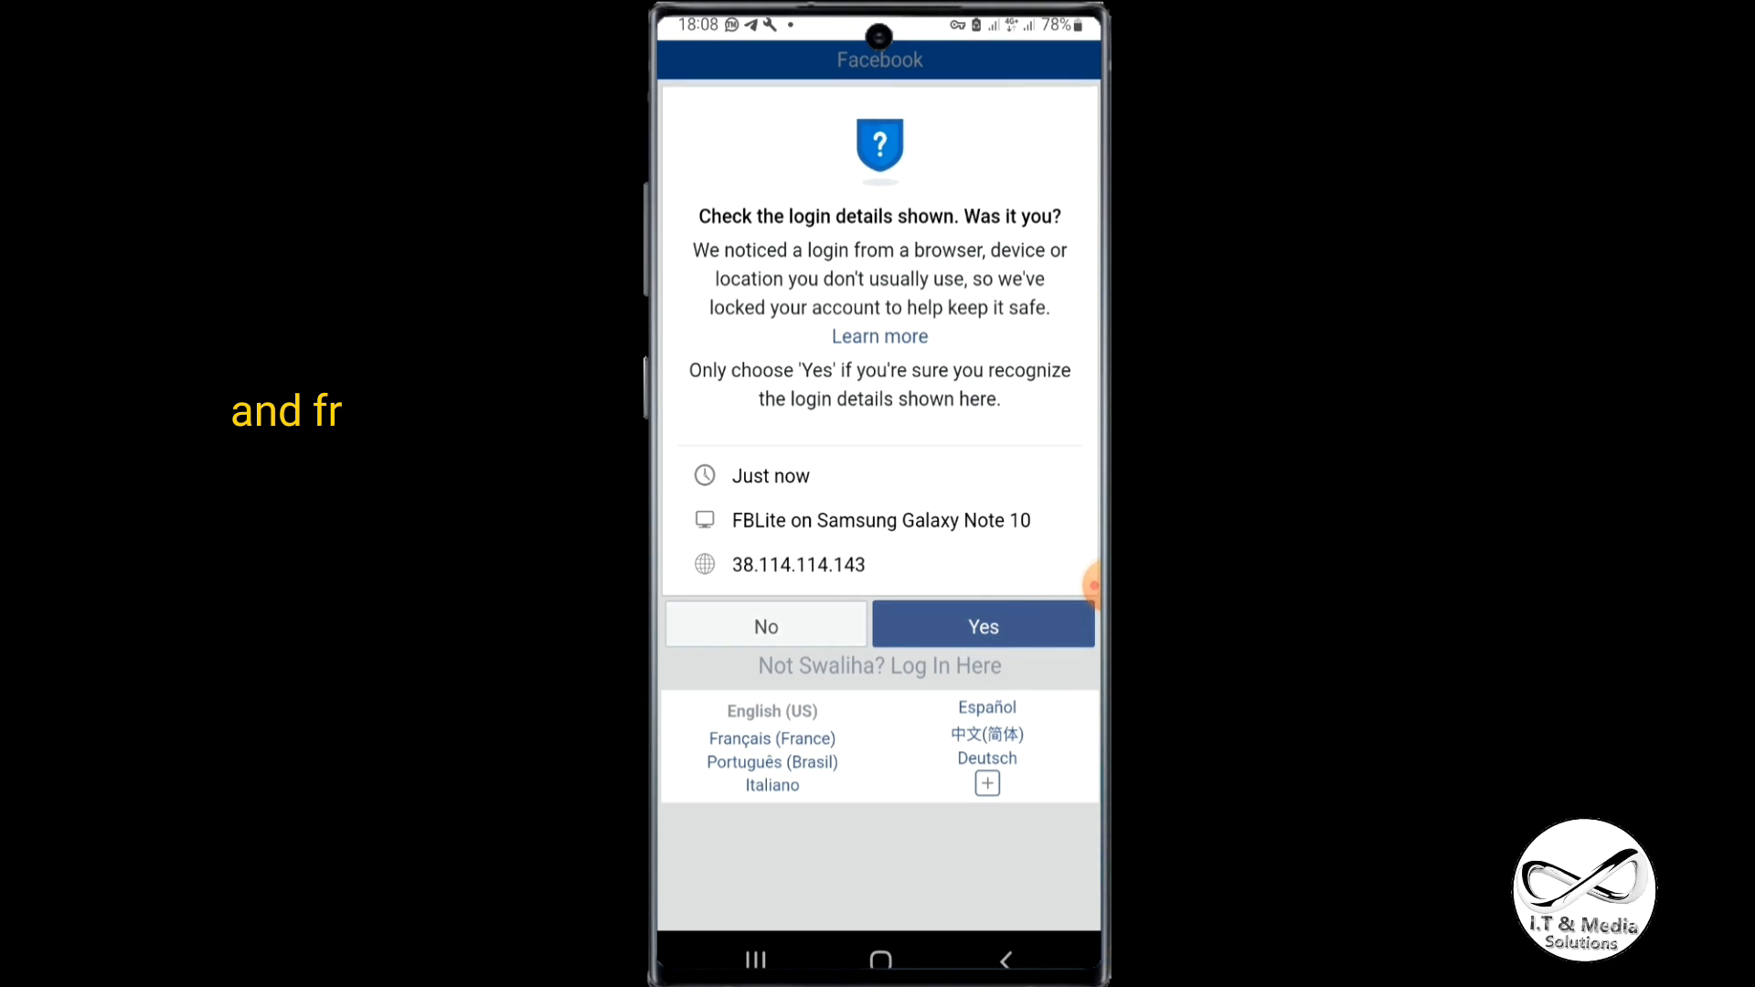
Confirm the login was you and allow Facebook access to contacts
click(983, 625)
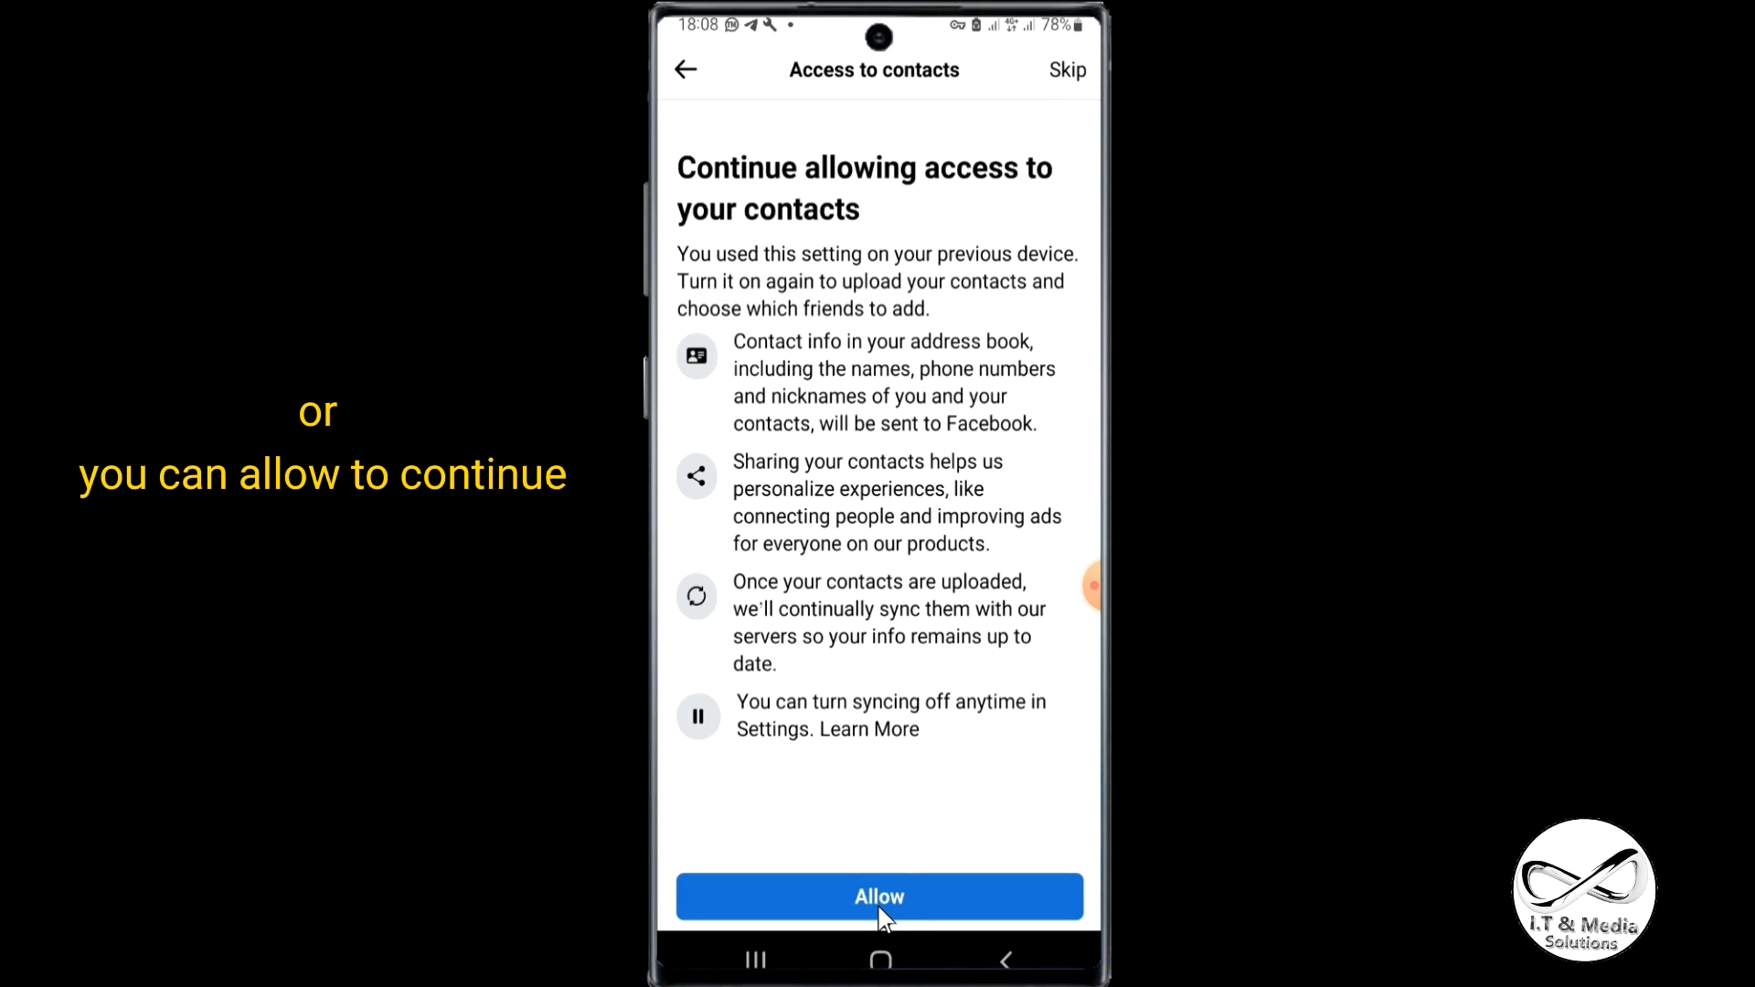
click(879, 897)
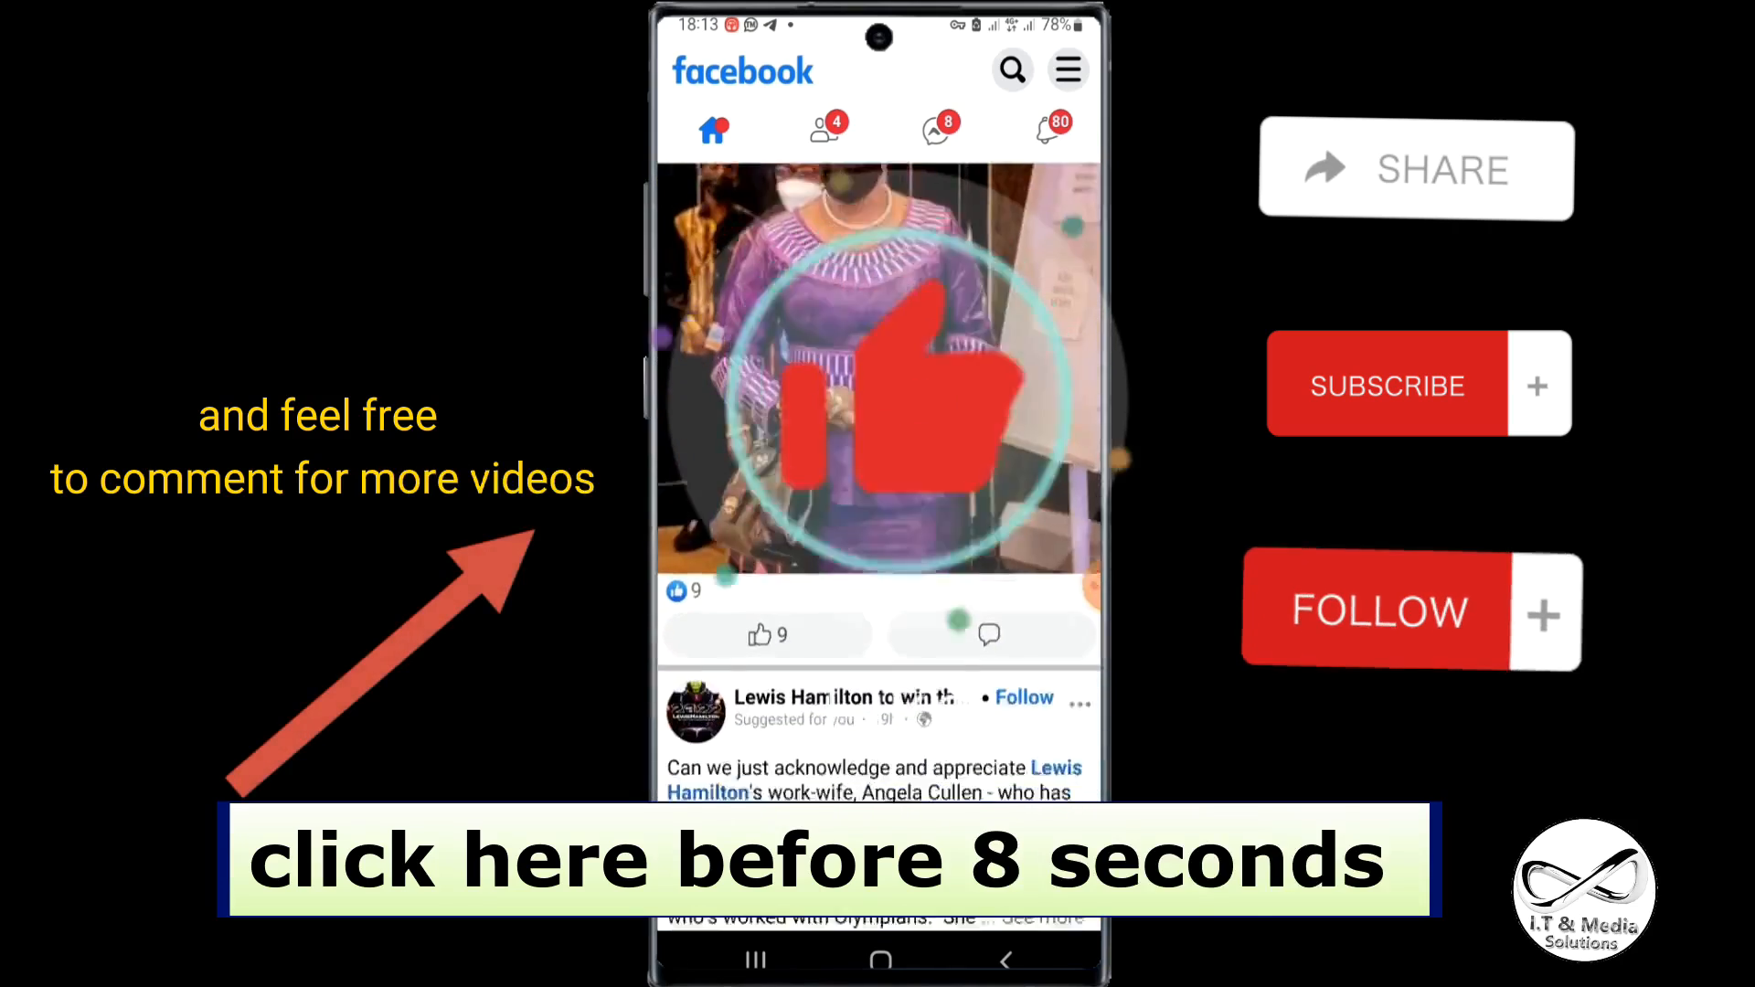
scroll(down, 3)
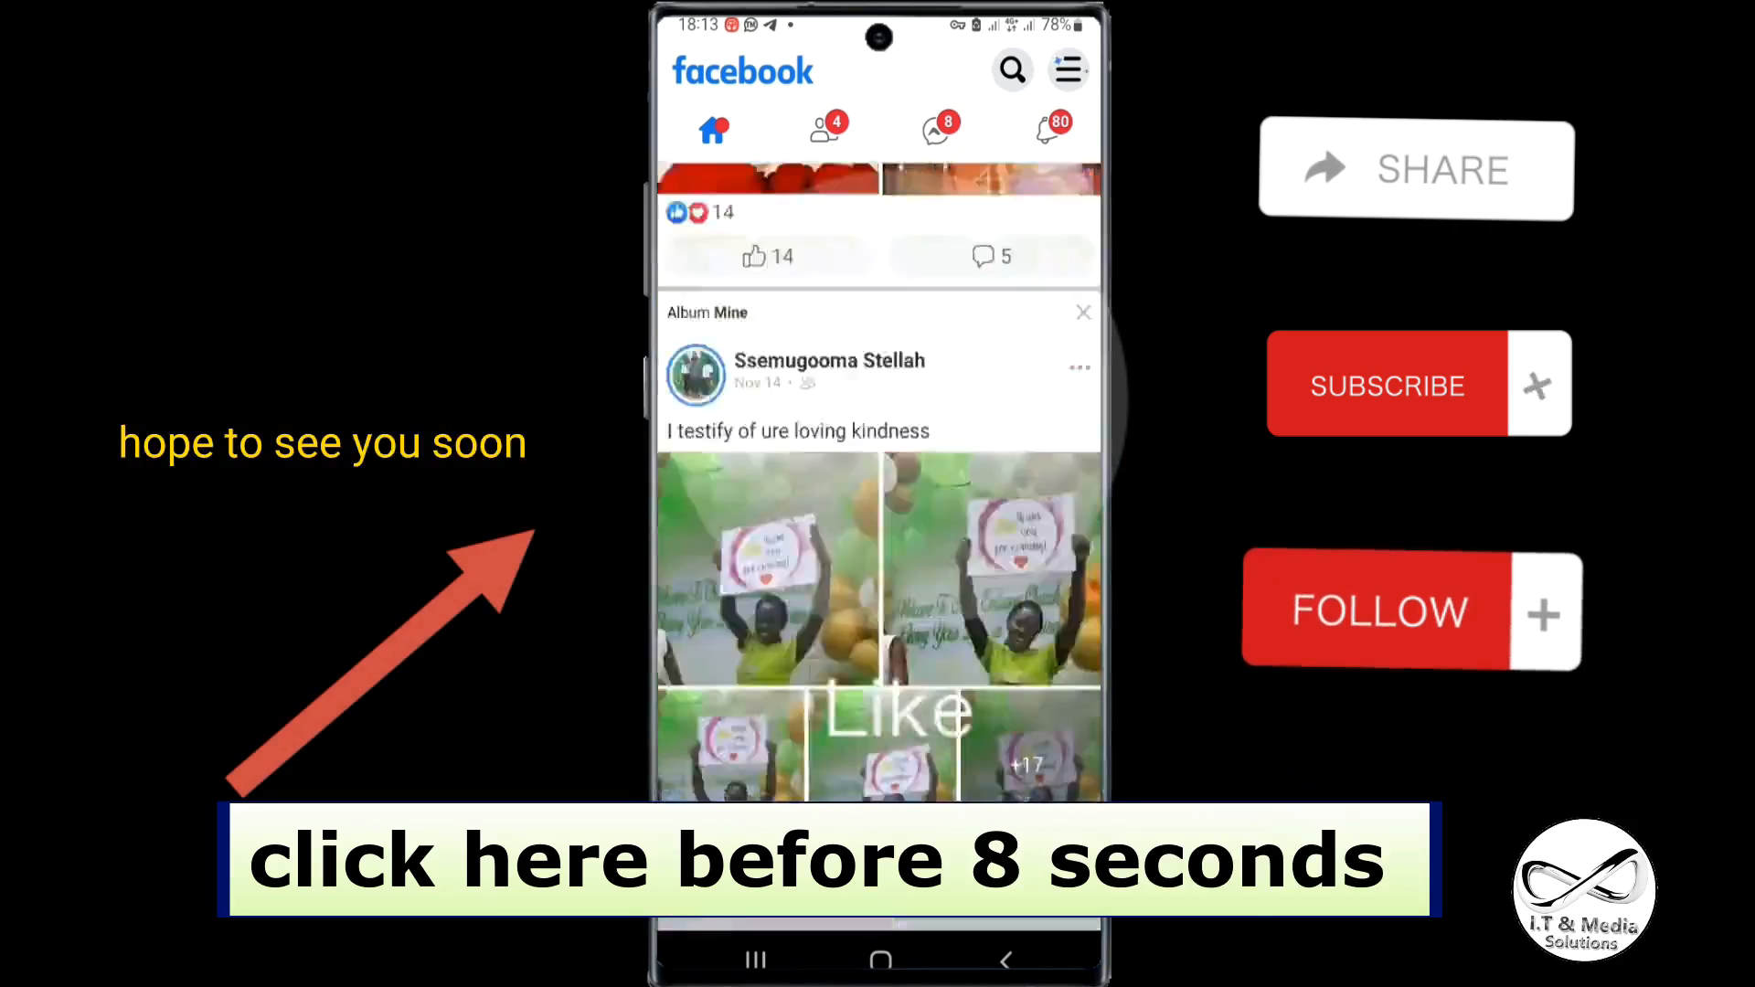